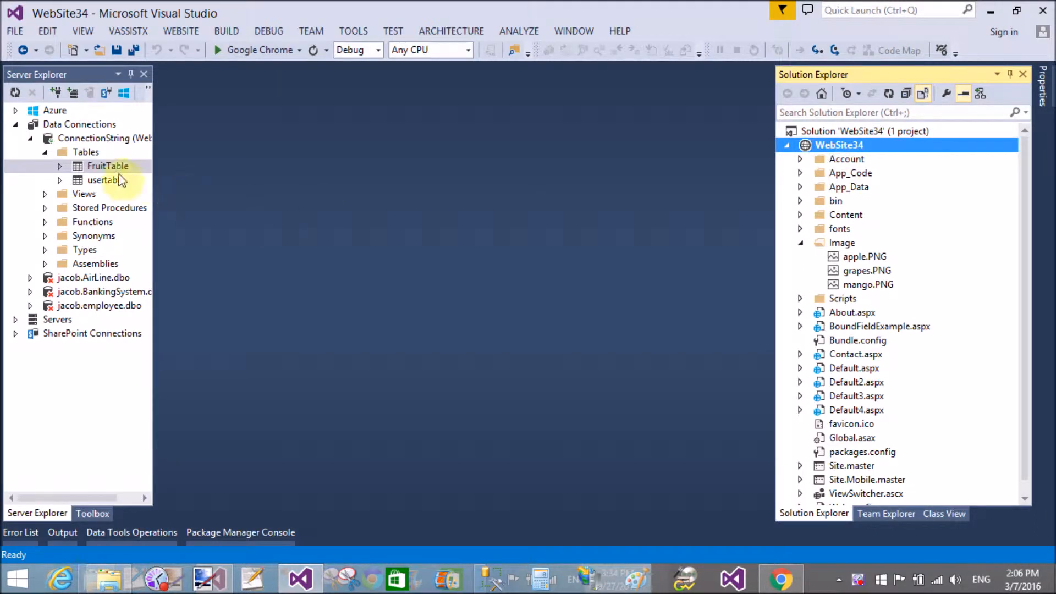
# Open FruitTable's table definition from Server Explorer to view its Id, Name and Picture columns
pyautogui.rightClick(108, 165)
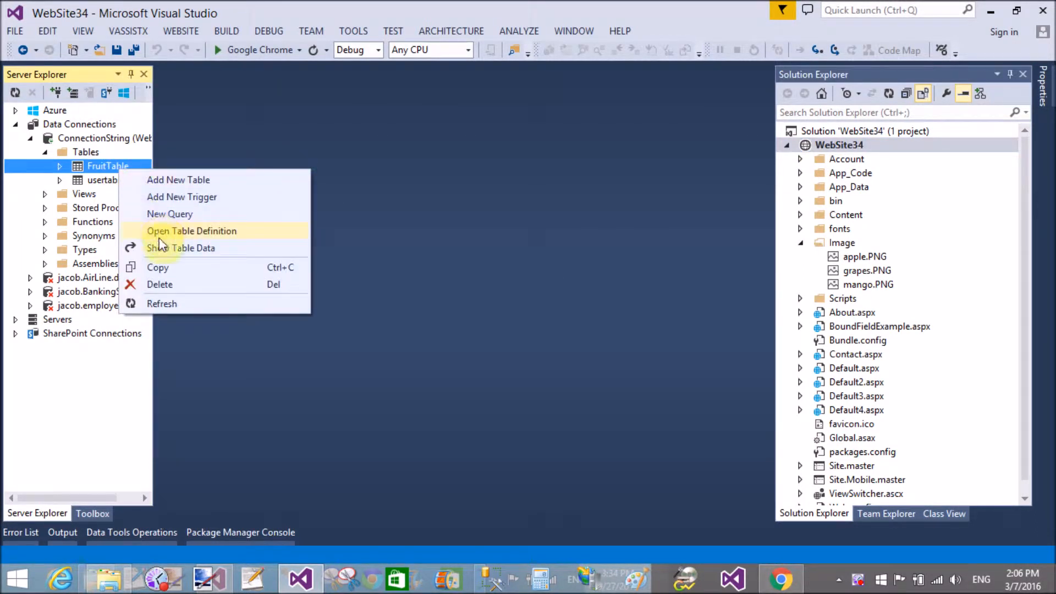
pyautogui.click(191, 230)
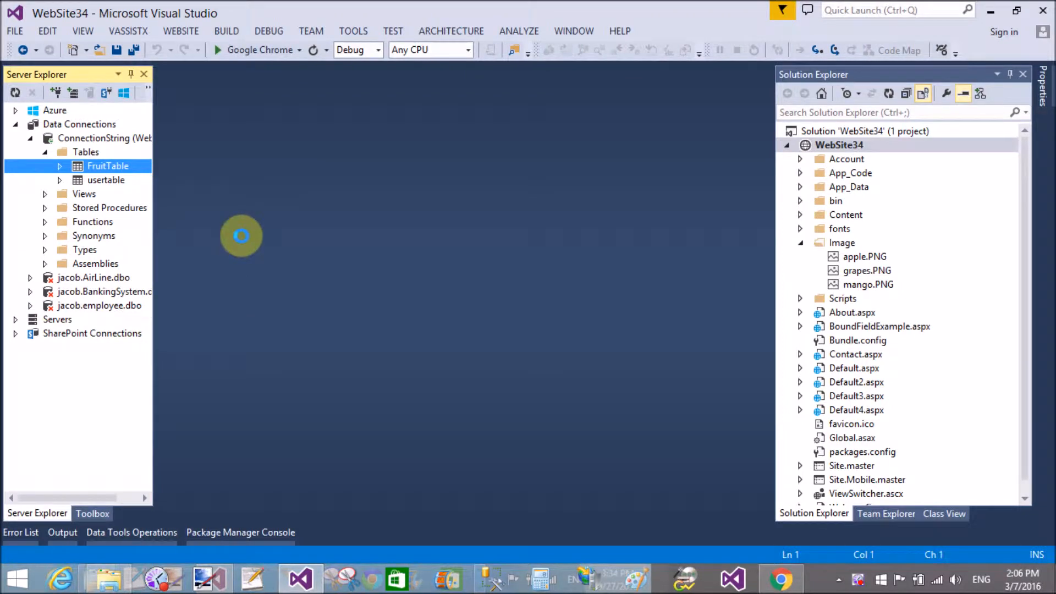
pyautogui.doubleClick(108, 166)
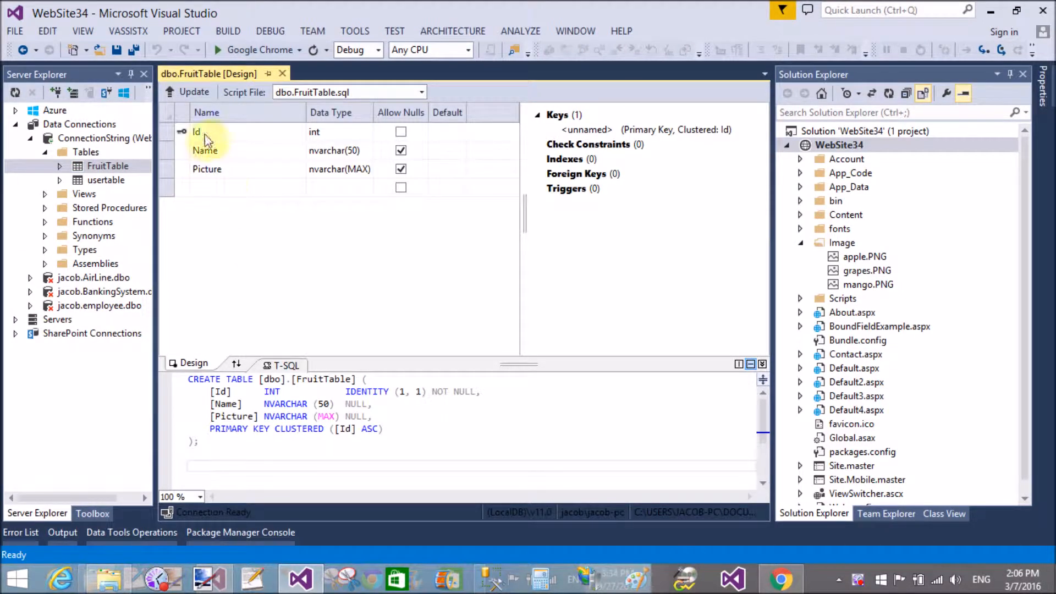
pyautogui.moveTo(327, 177)
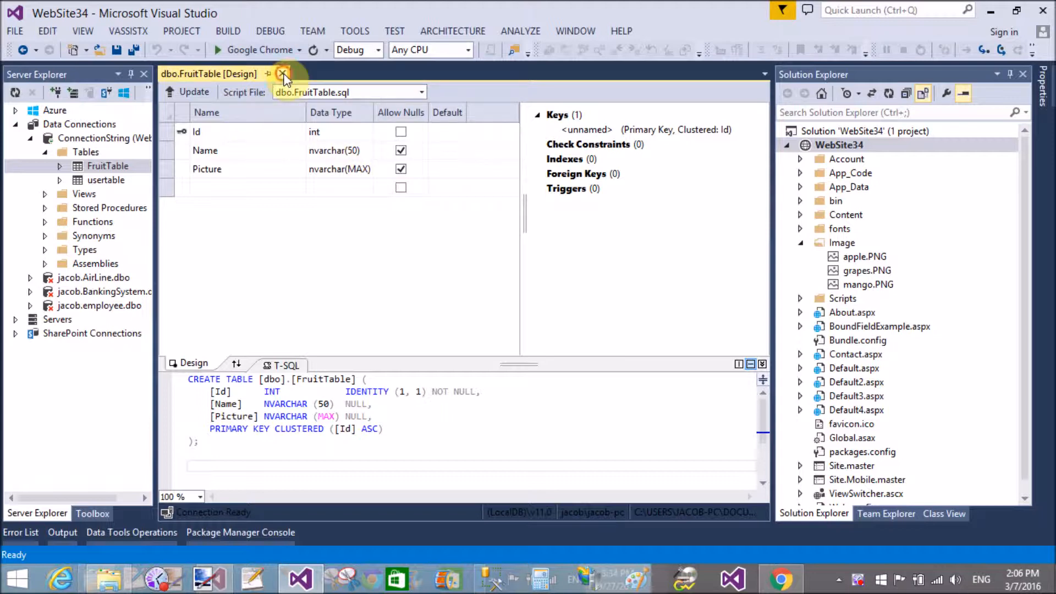
# Show FruitTable's data, review the three fruit rows with image paths, then close the view
pyautogui.rightClick(108, 166)
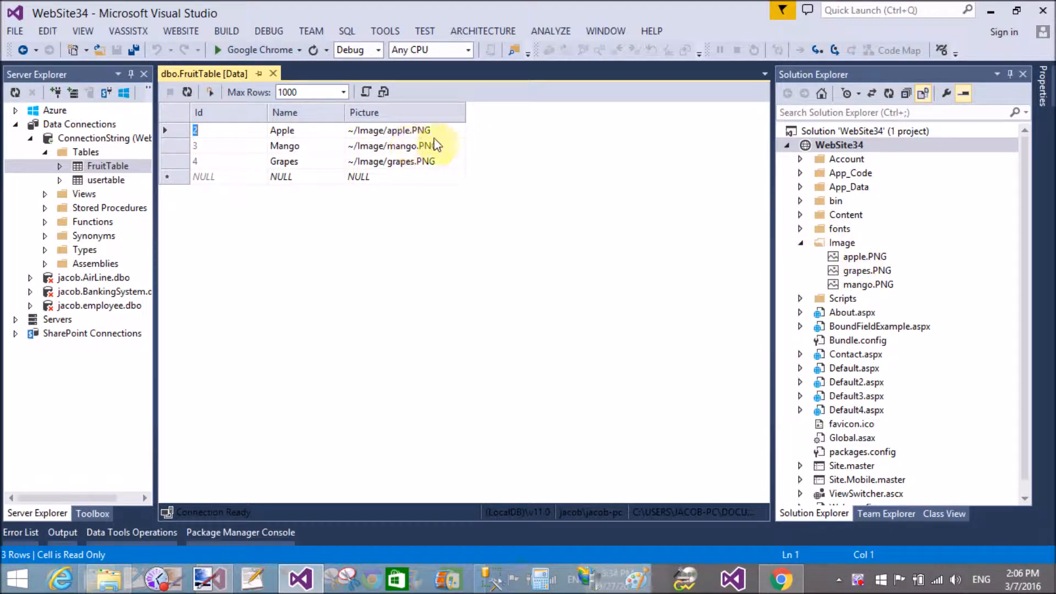
pyautogui.moveTo(319, 188)
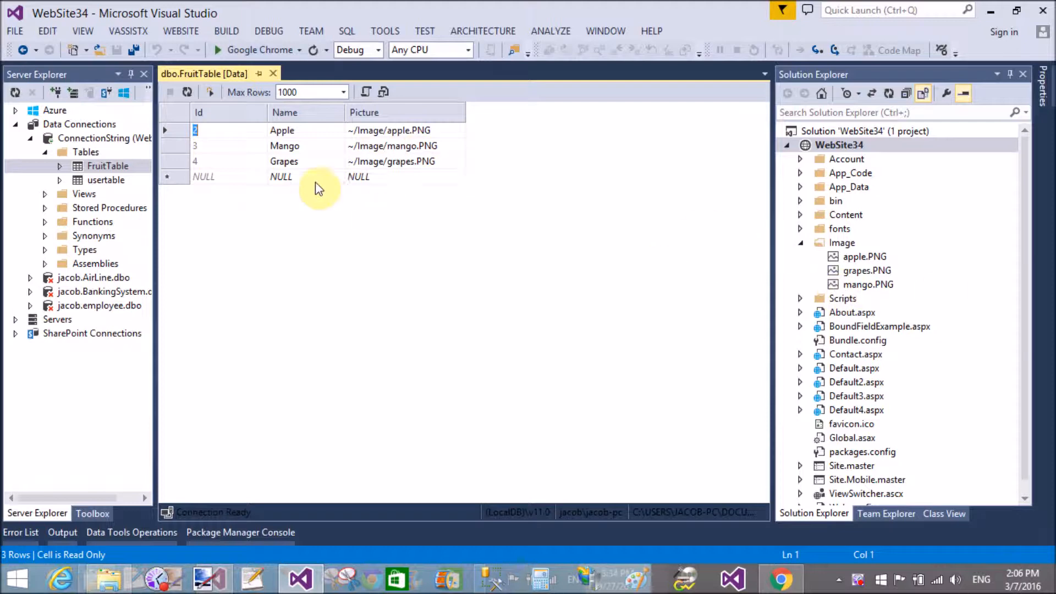
pyautogui.click(273, 73)
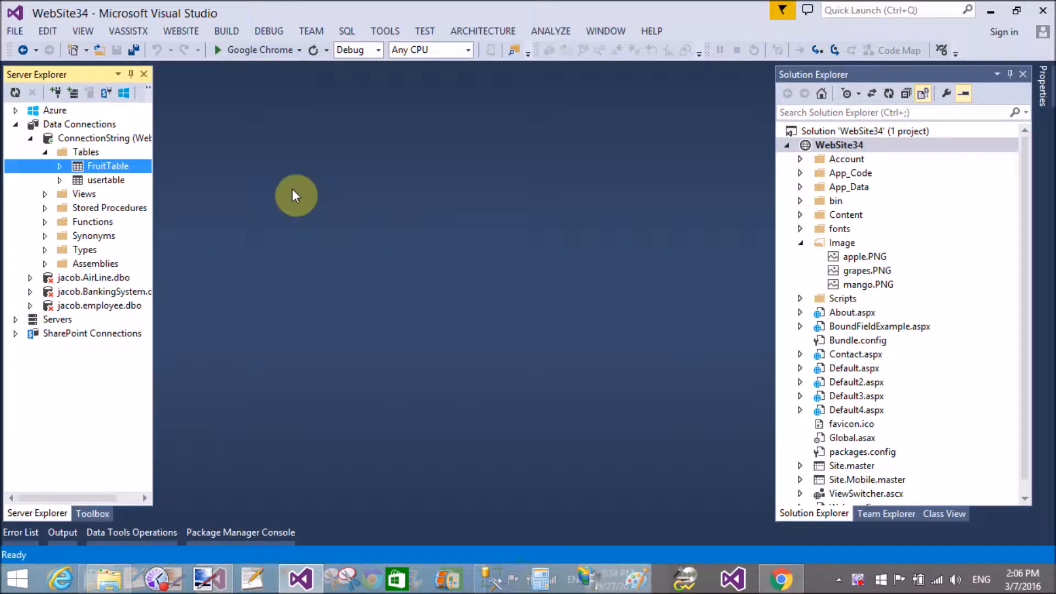
# Add a new Web Form named Default5.aspx to the WebSite34 project
pyautogui.rightClick(838, 144)
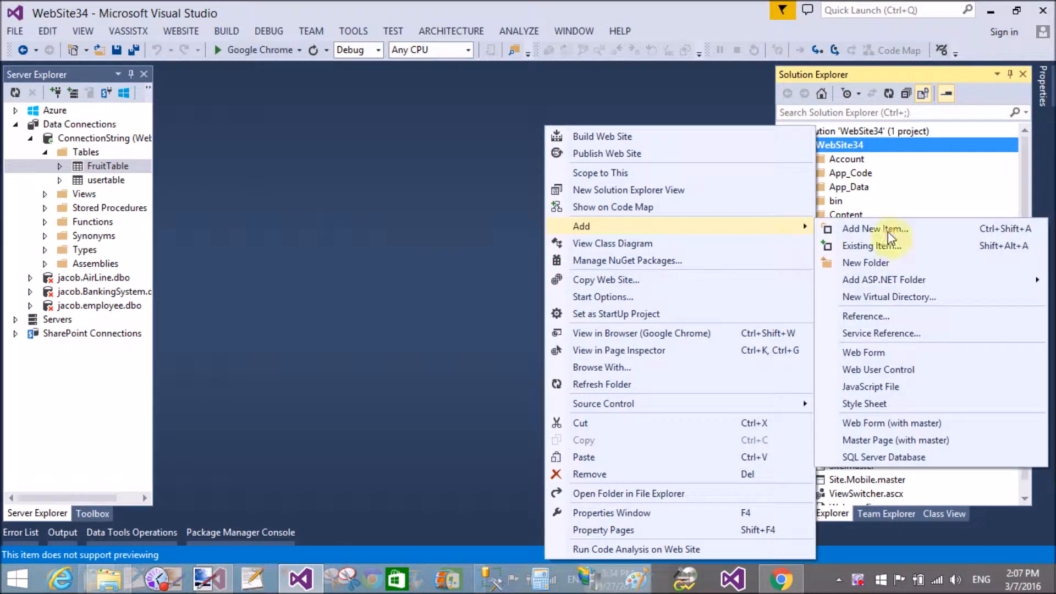
pyautogui.click(874, 228)
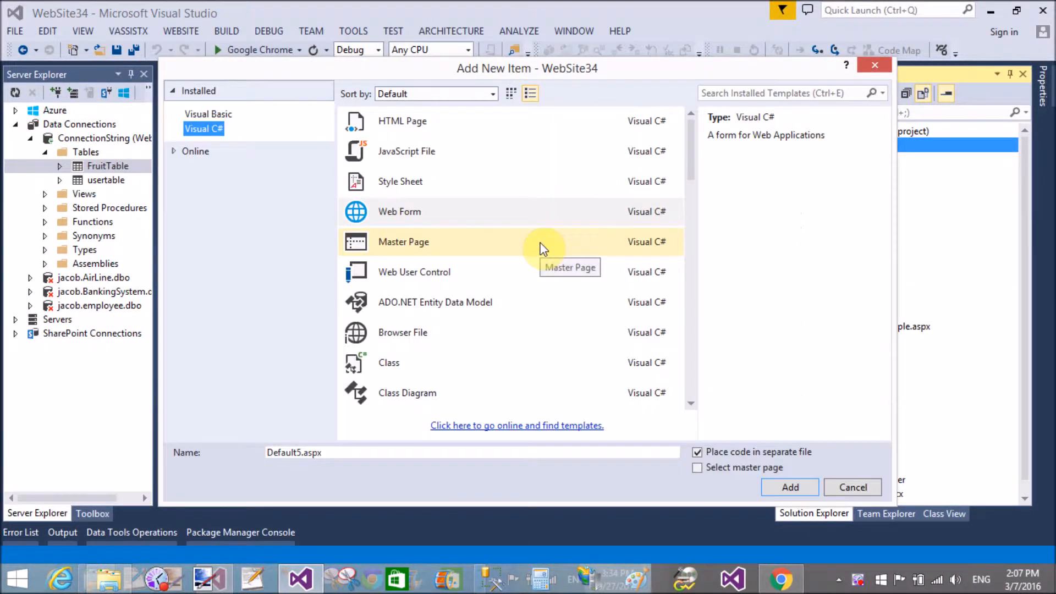
pyautogui.moveTo(478, 214)
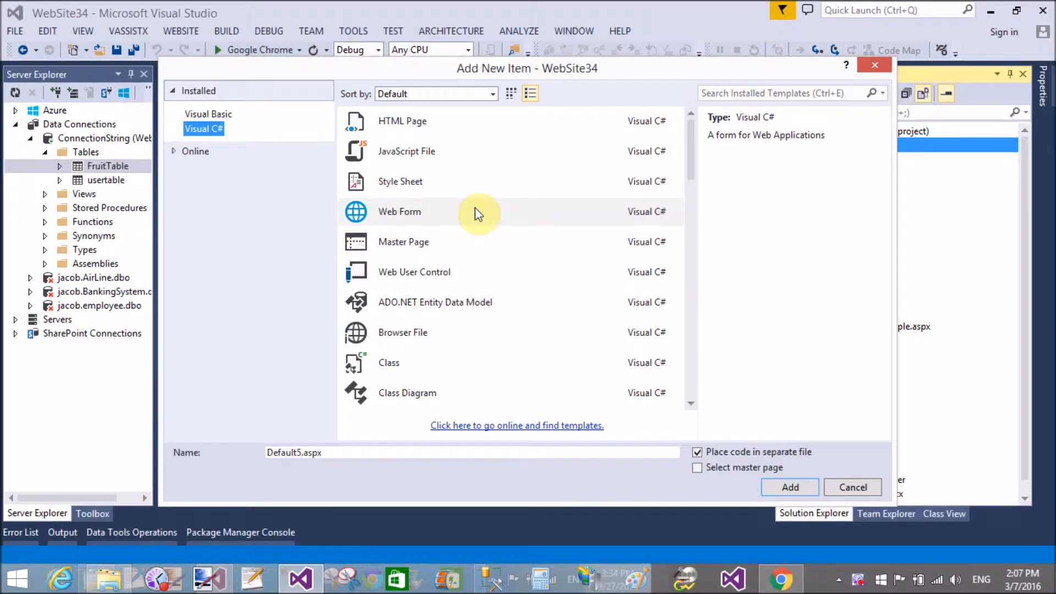
pyautogui.click(399, 210)
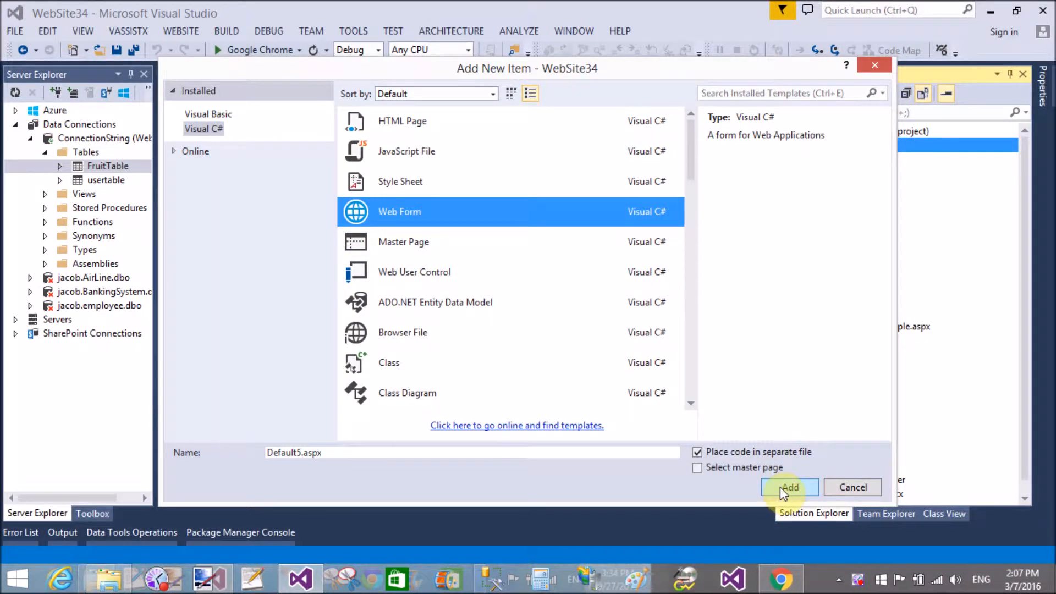
pyautogui.click(789, 487)
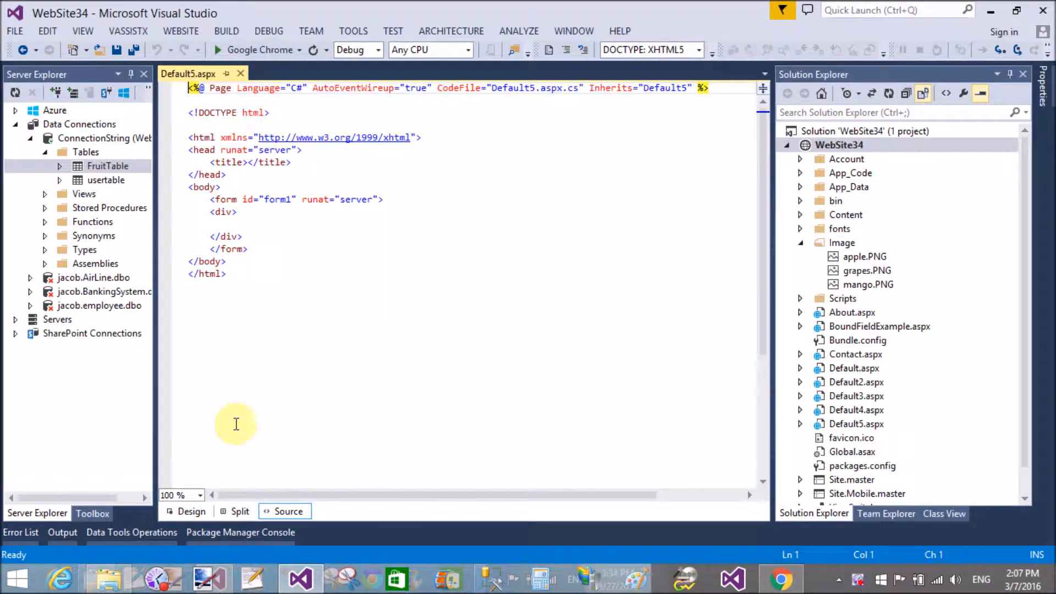
# Type a GridView tag with ID g1, runat server and AutoGenerateColumns false inside the div
pyautogui.click(225, 224)
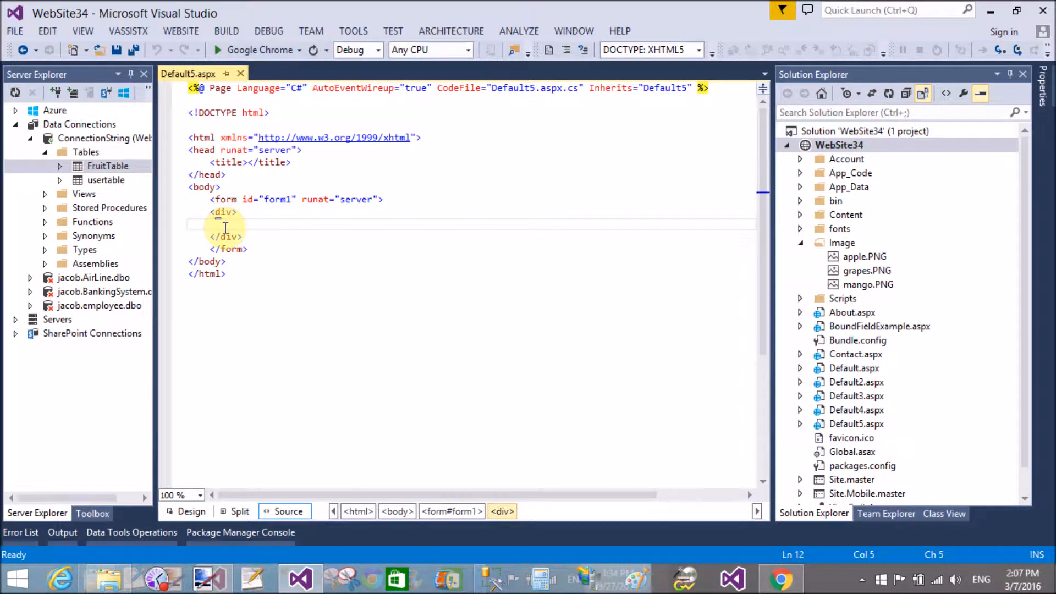
pyautogui.write('<asp')
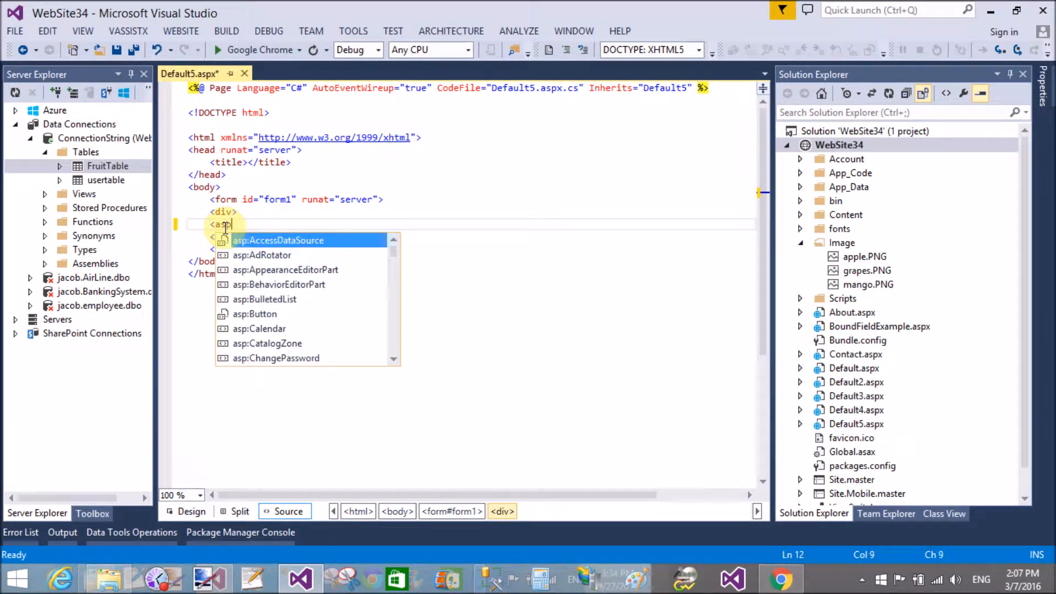
pyautogui.write('GridView')
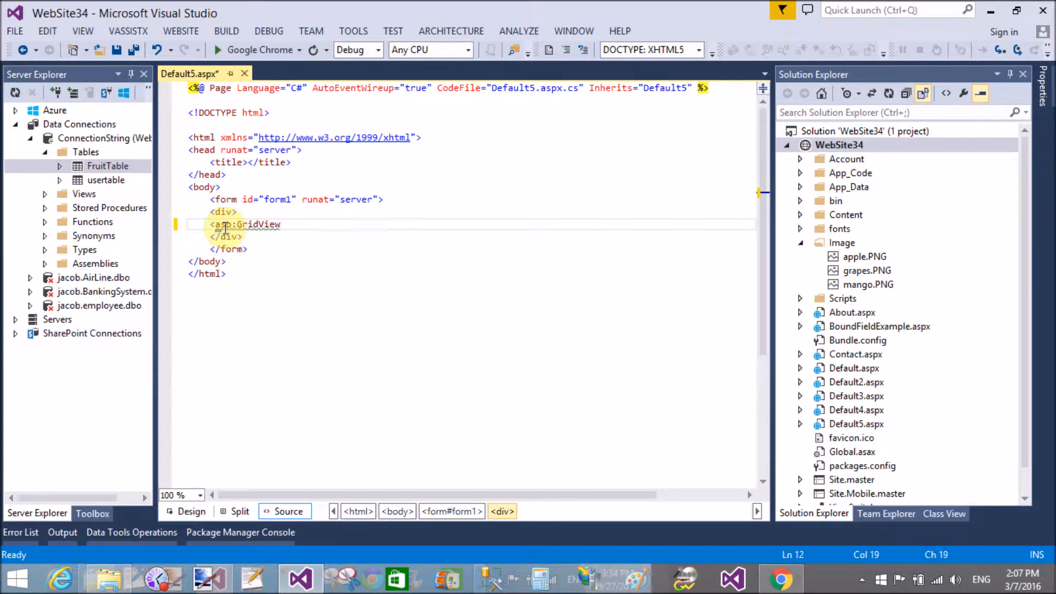
pyautogui.write('ID=""')
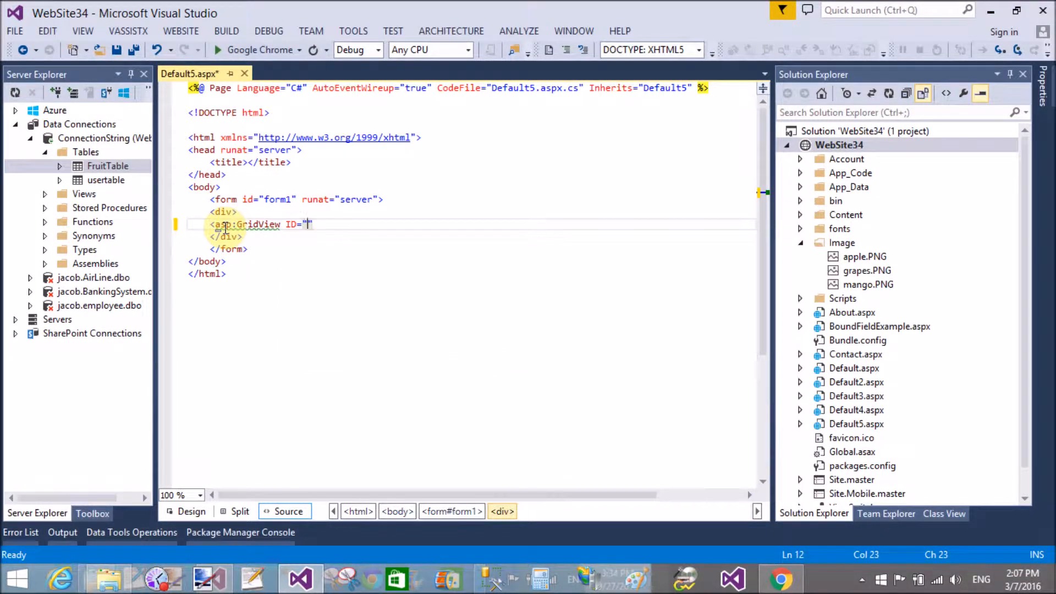
pyautogui.write('g1')
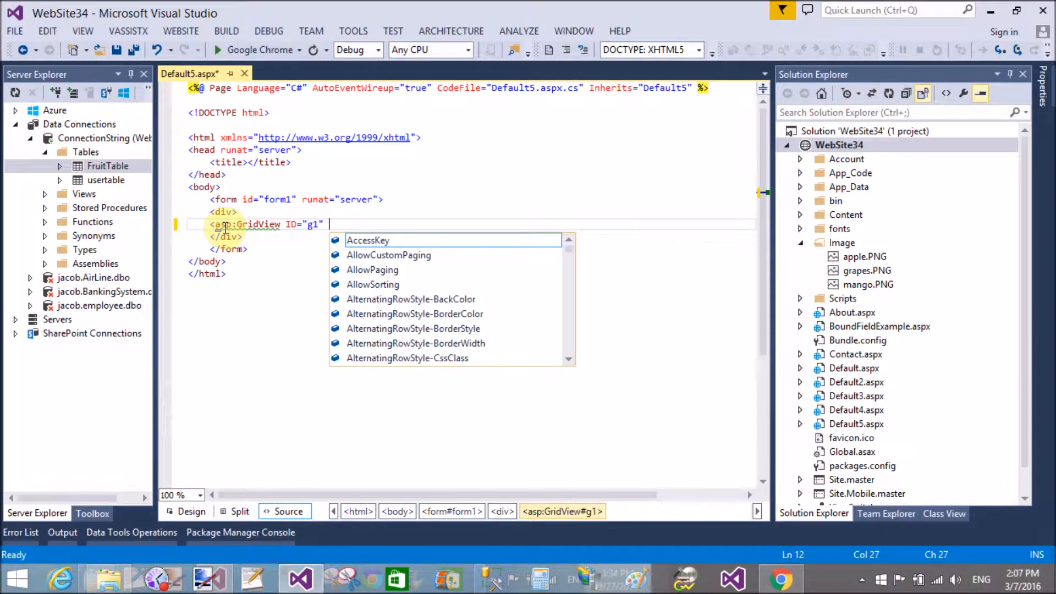
pyautogui.write('runat="')
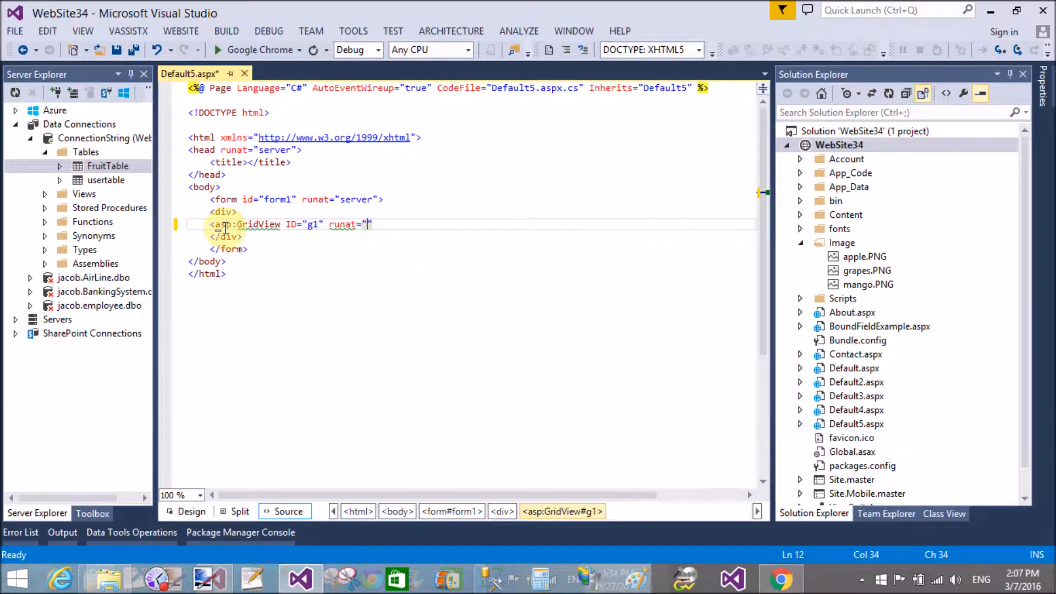
pyautogui.write('server')
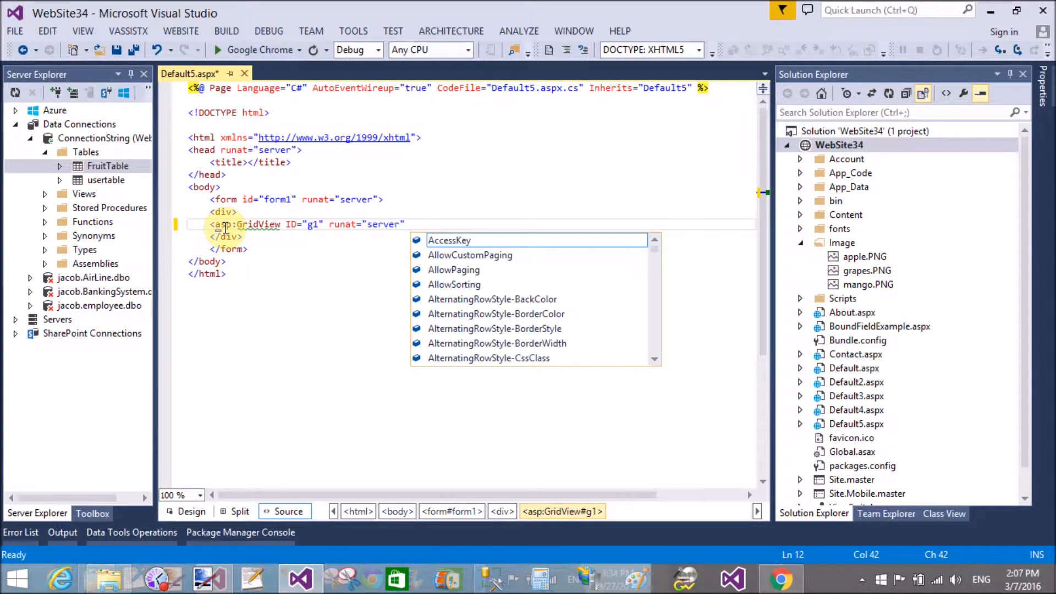
pyautogui.write('AutoGenerateColumns')
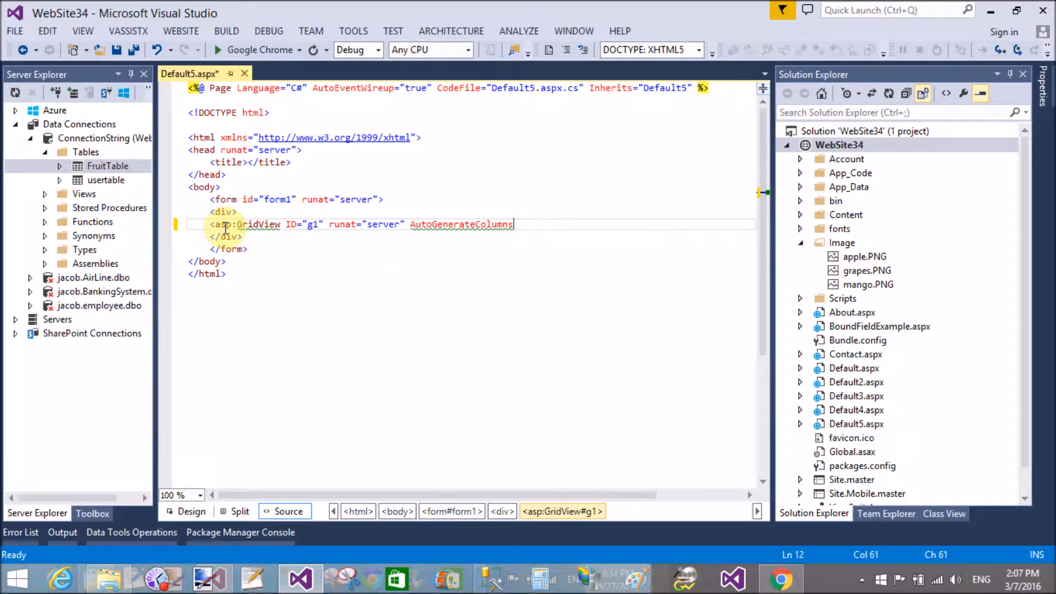
pyautogui.write('="fase"')
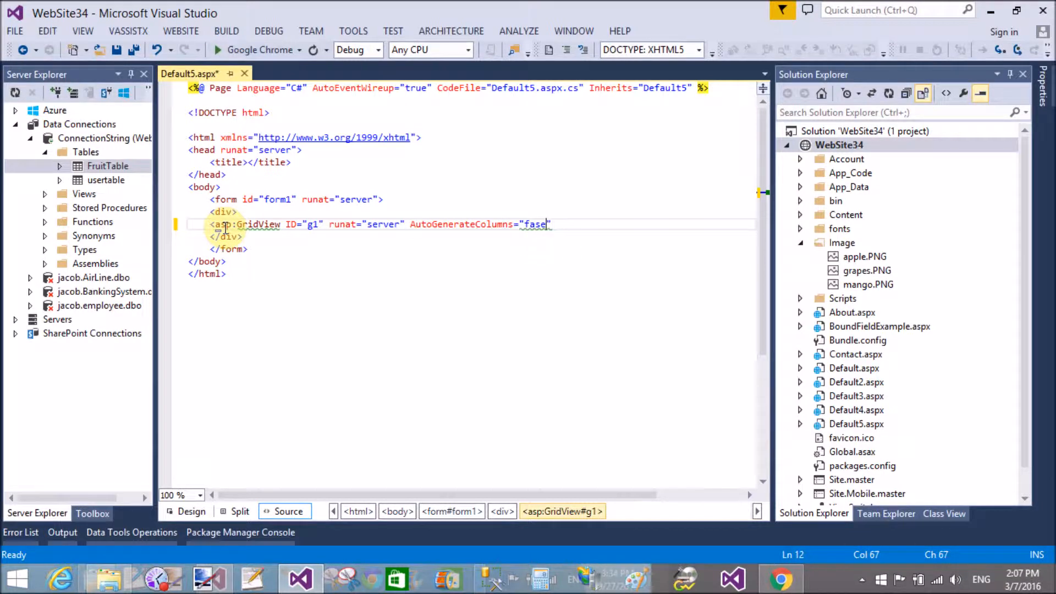
pyautogui.press('Backspace')
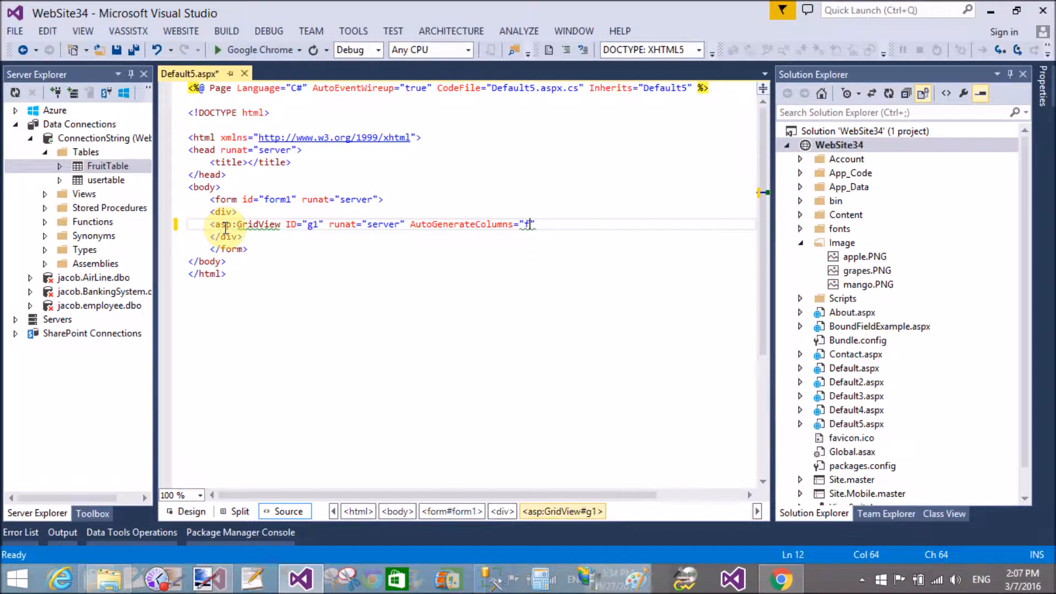
pyautogui.write('alse')
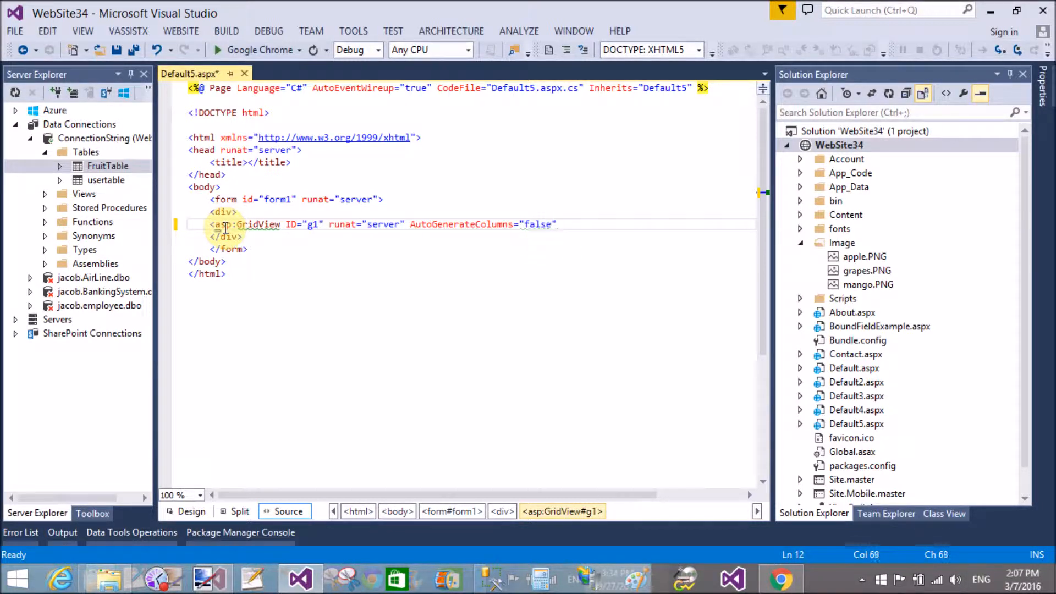
pyautogui.press('Enter')
pyautogui.write('<Columns>')
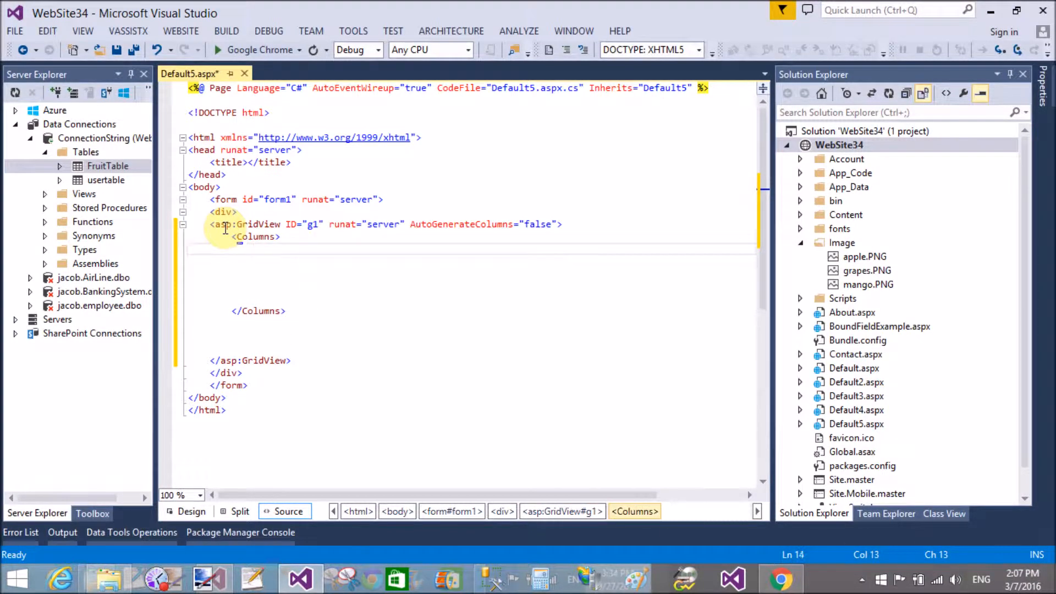
# Add a BoundField with DataField Id and HeaderText 'Ident. No.'
pyautogui.write('asp:BoundField')
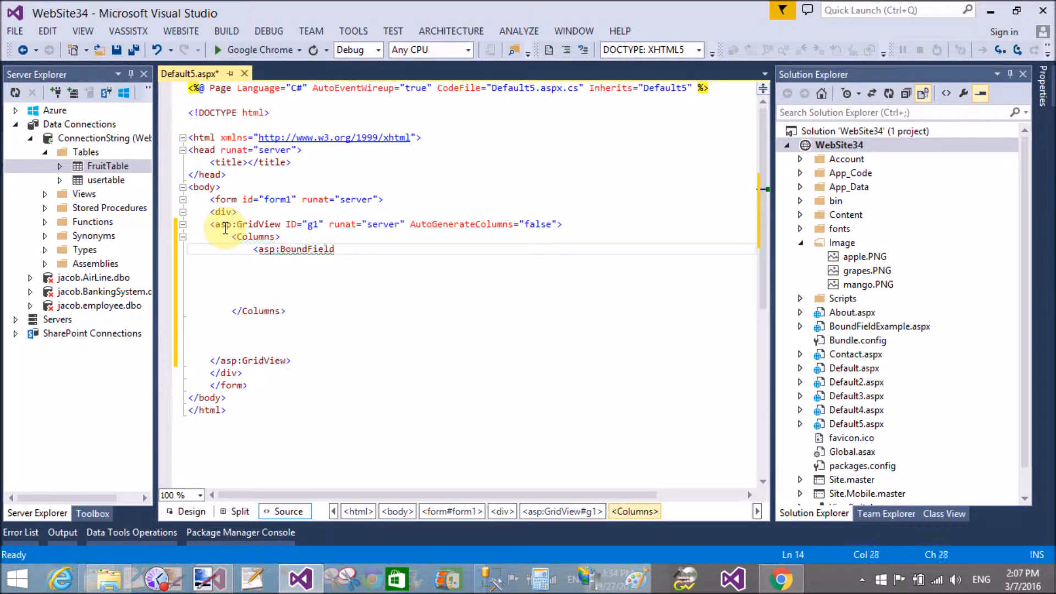
pyautogui.write('data')
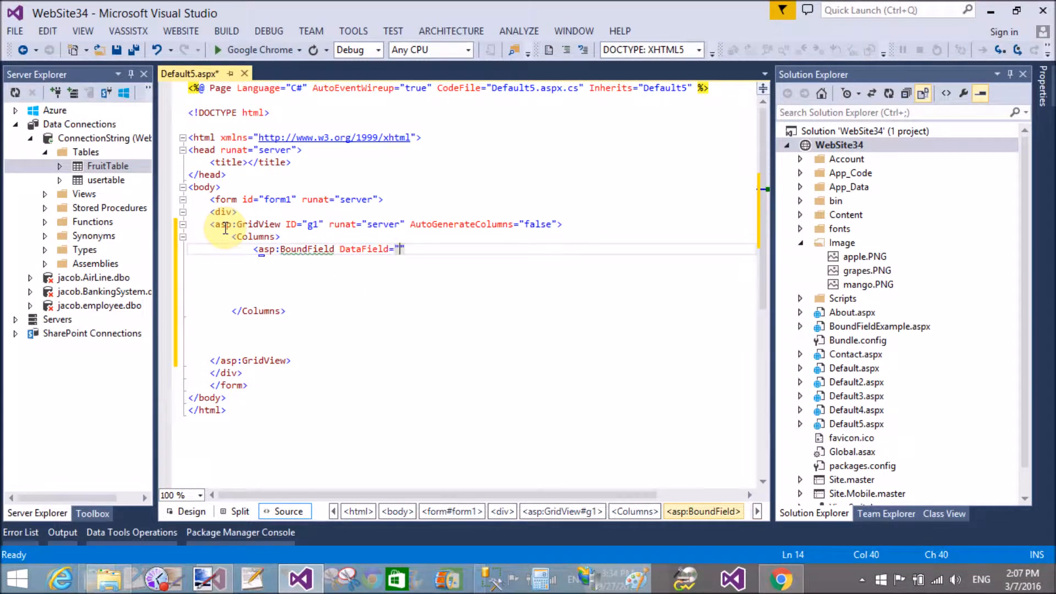
pyautogui.click(107, 165)
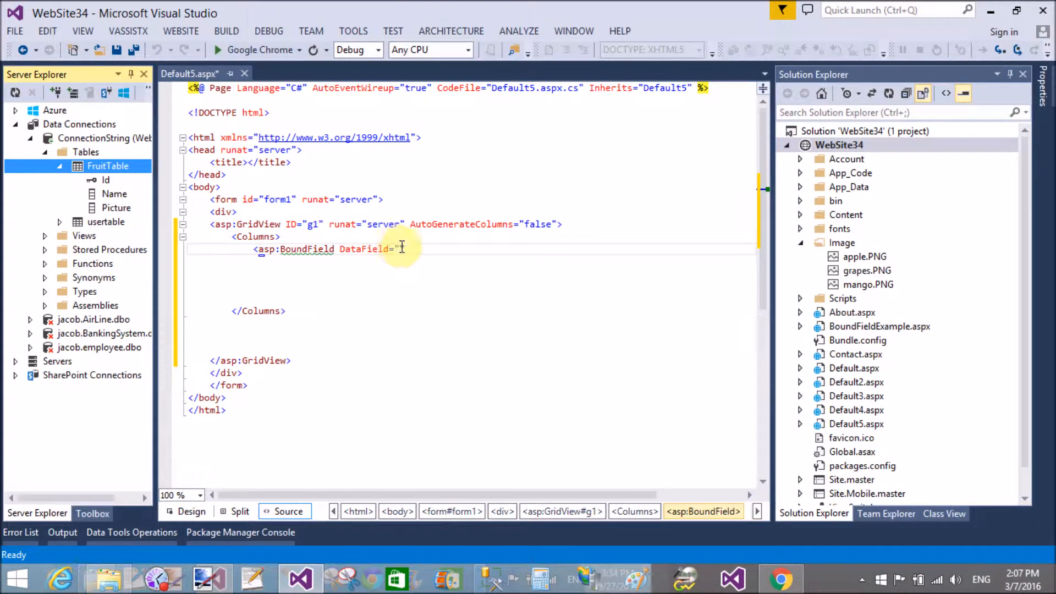
pyautogui.write('I')
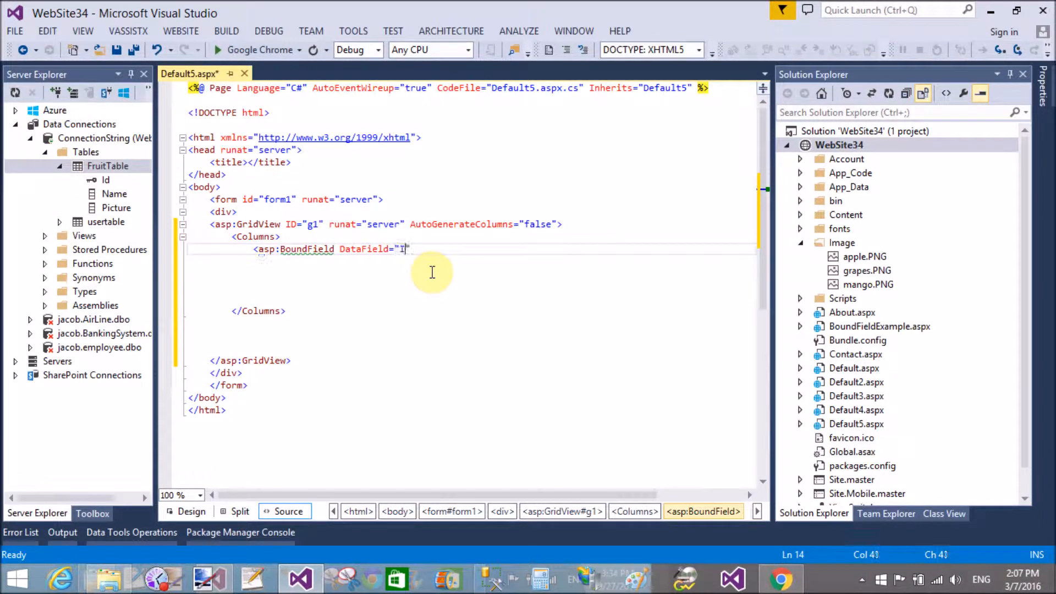
pyautogui.write('d')
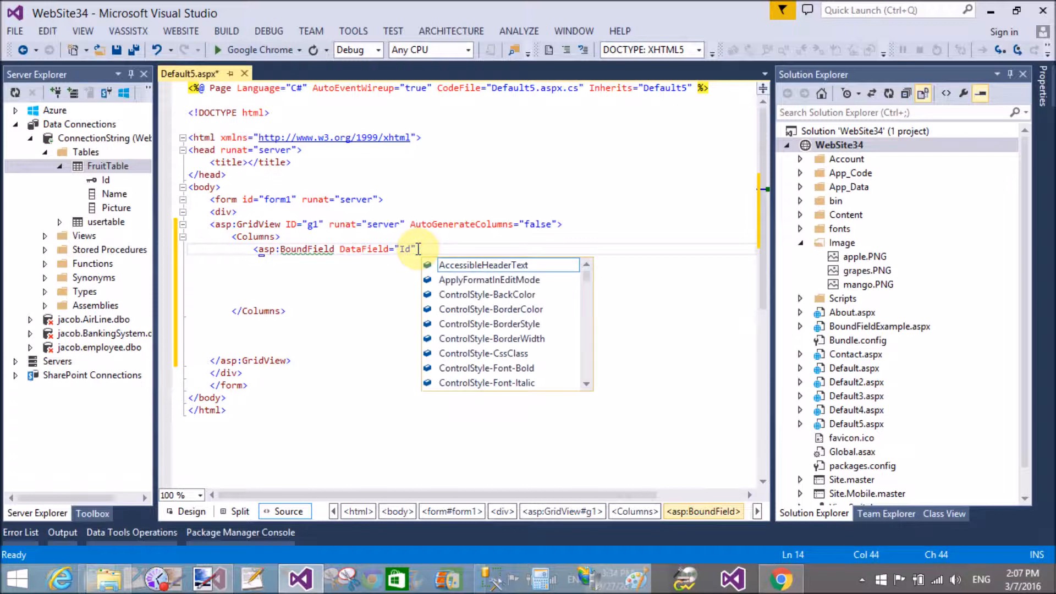
pyautogui.write('HeaderText')
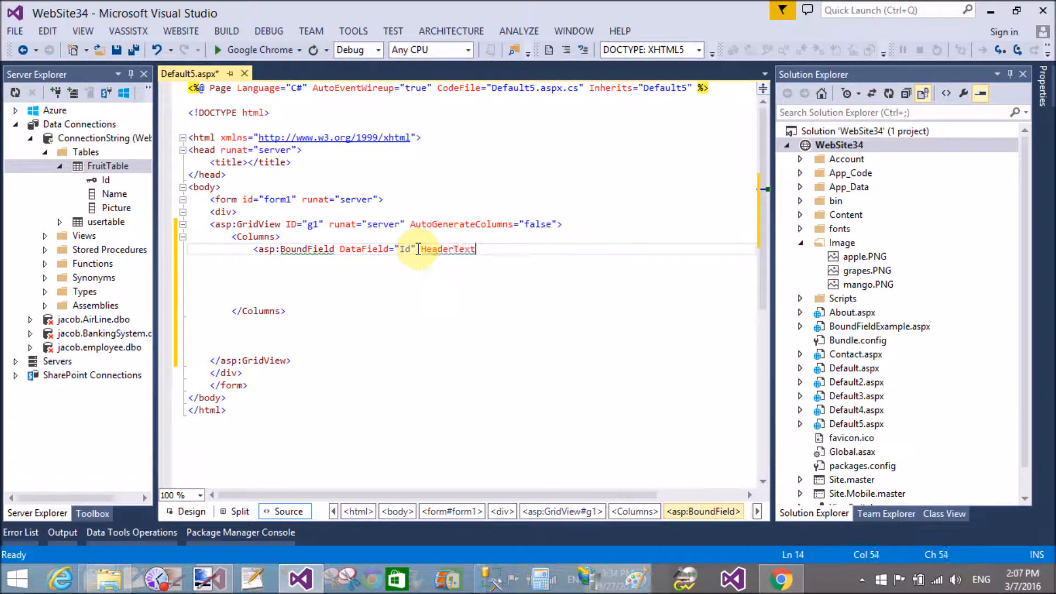
pyautogui.write('="I')
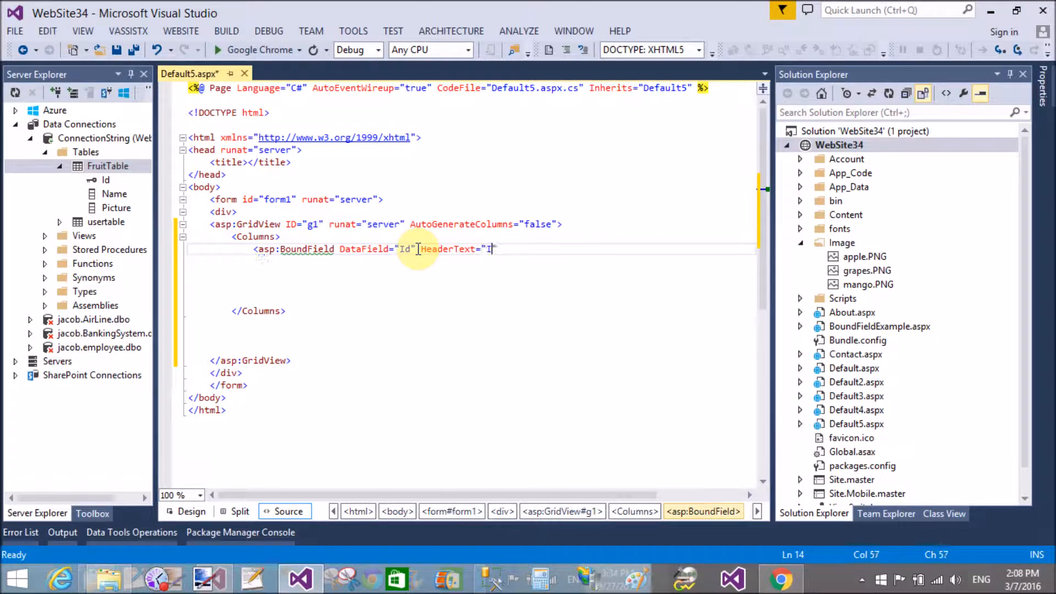
pyautogui.write('dent.')
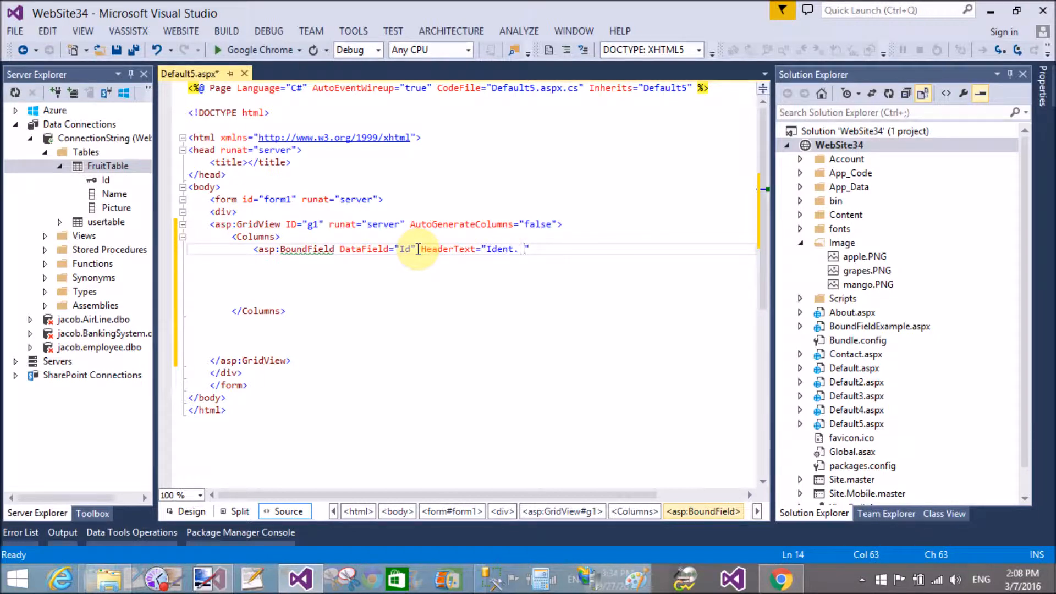
pyautogui.write('No.')
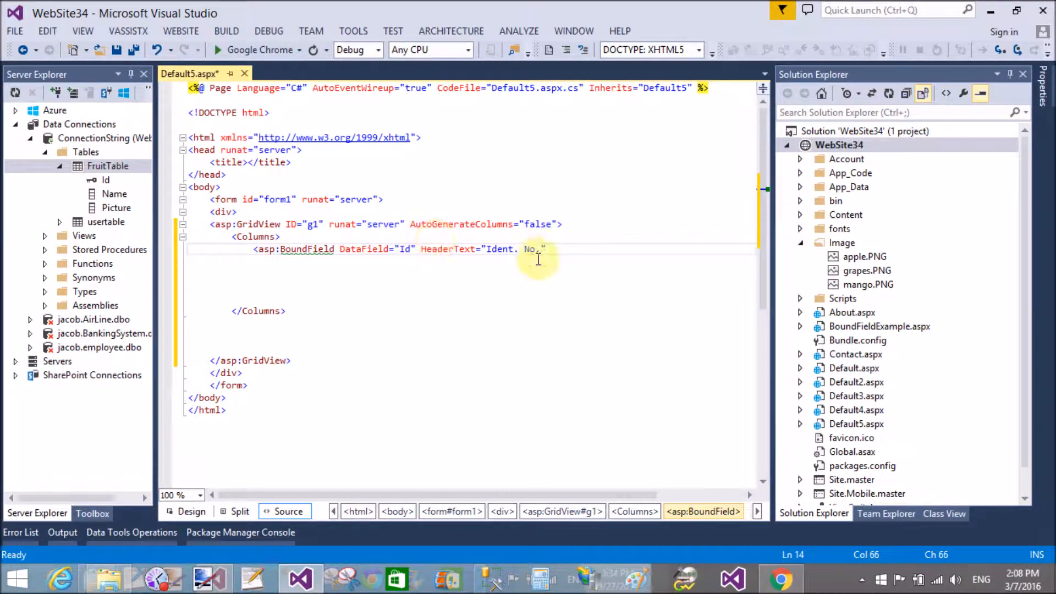
pyautogui.write('" "')
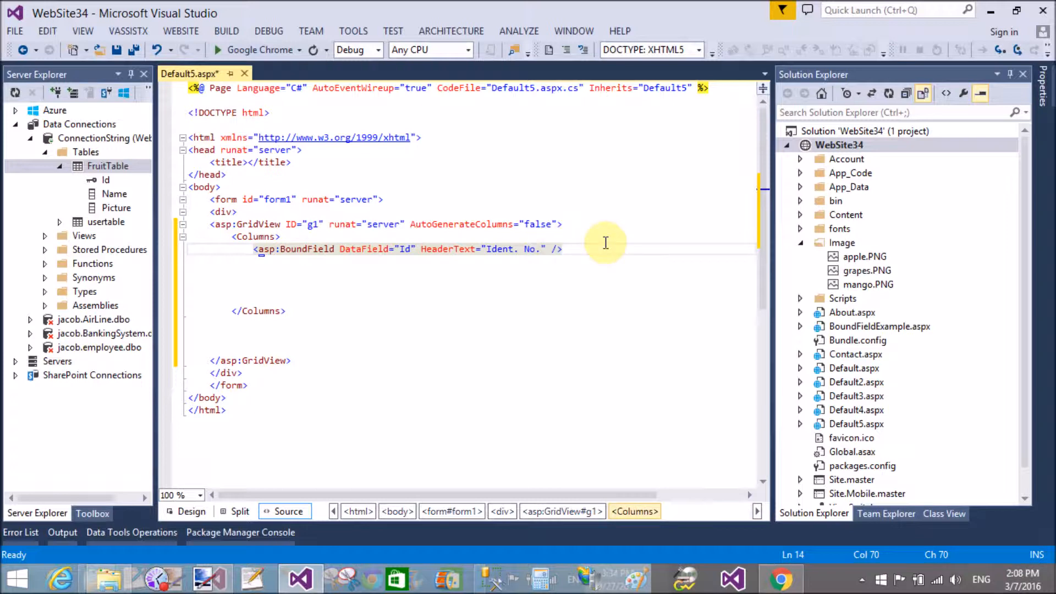
# Add a second BoundField for Name headed 'Fruit Name'
pyautogui.click(240, 248)
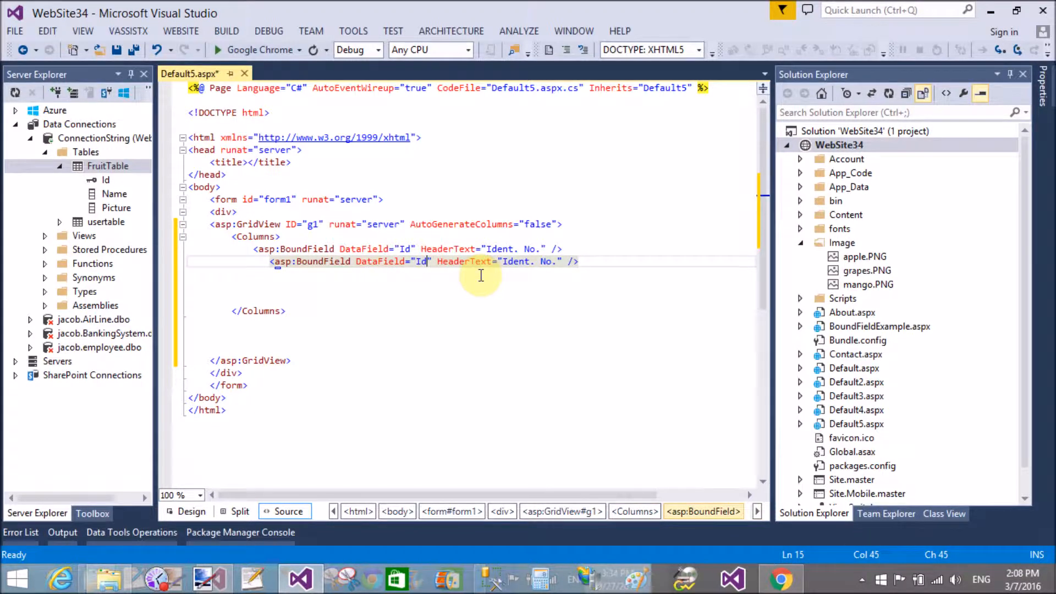
pyautogui.press('Backspace')
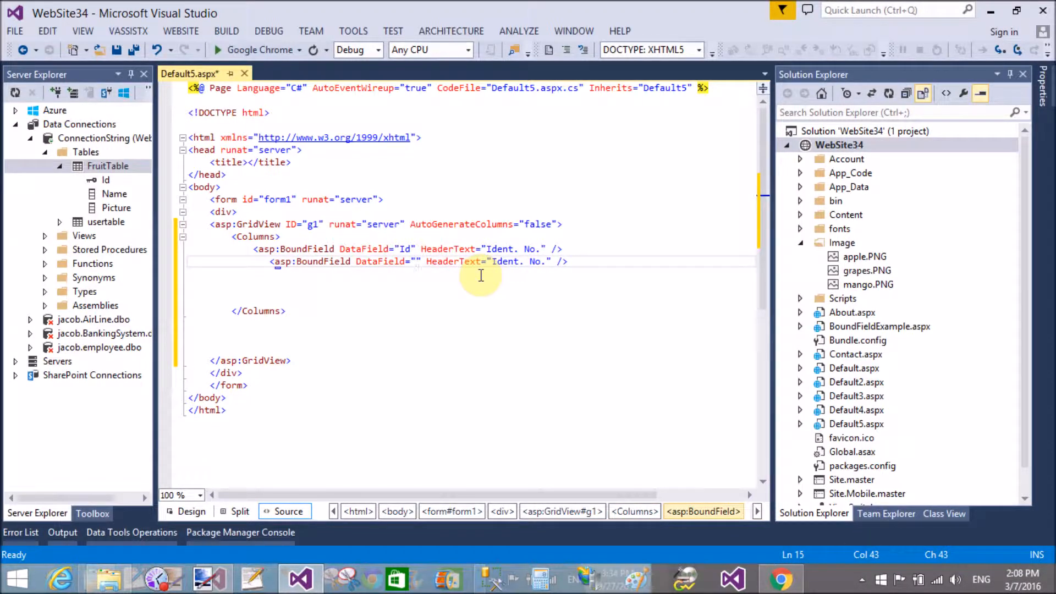
pyautogui.write('Name')
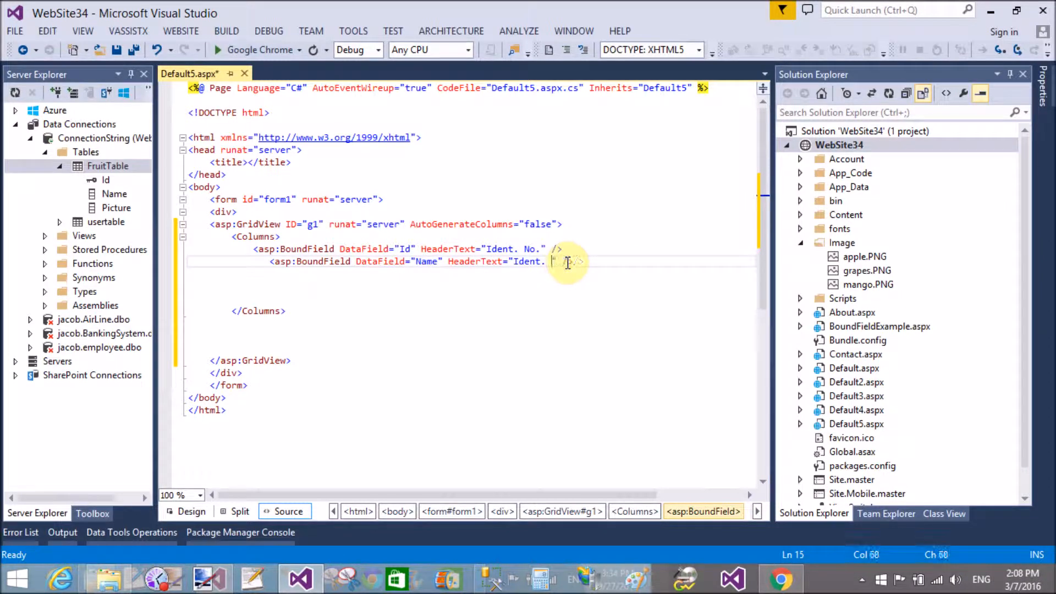
pyautogui.write('Fruit Nam')
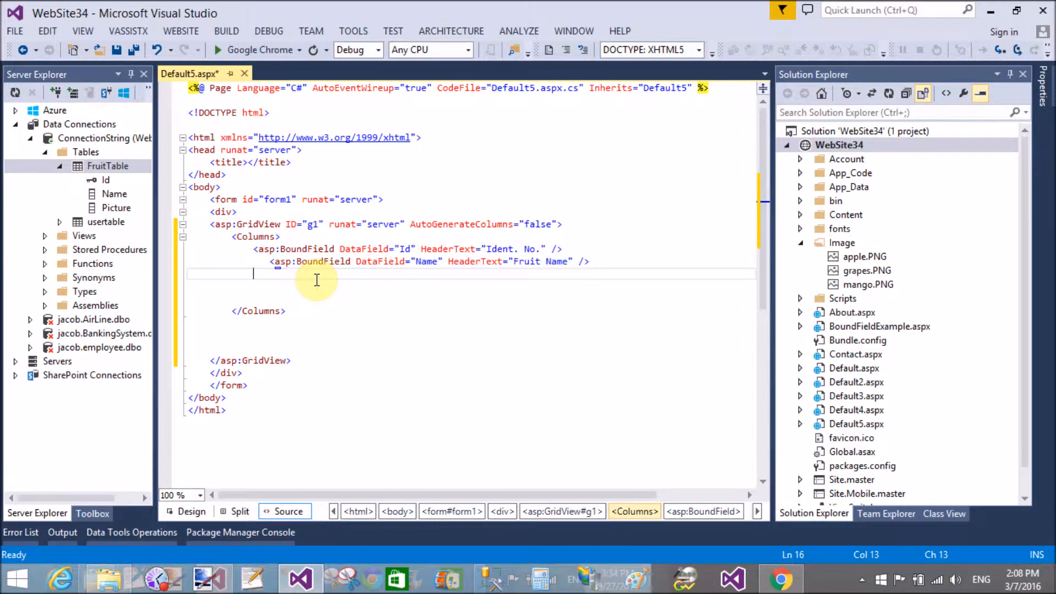
# Type an ImageField with DataImageUrlField 'Picture' and HeaderText 'Fruit Icon' in Columns
pyautogui.write('asp:ImageFiel')
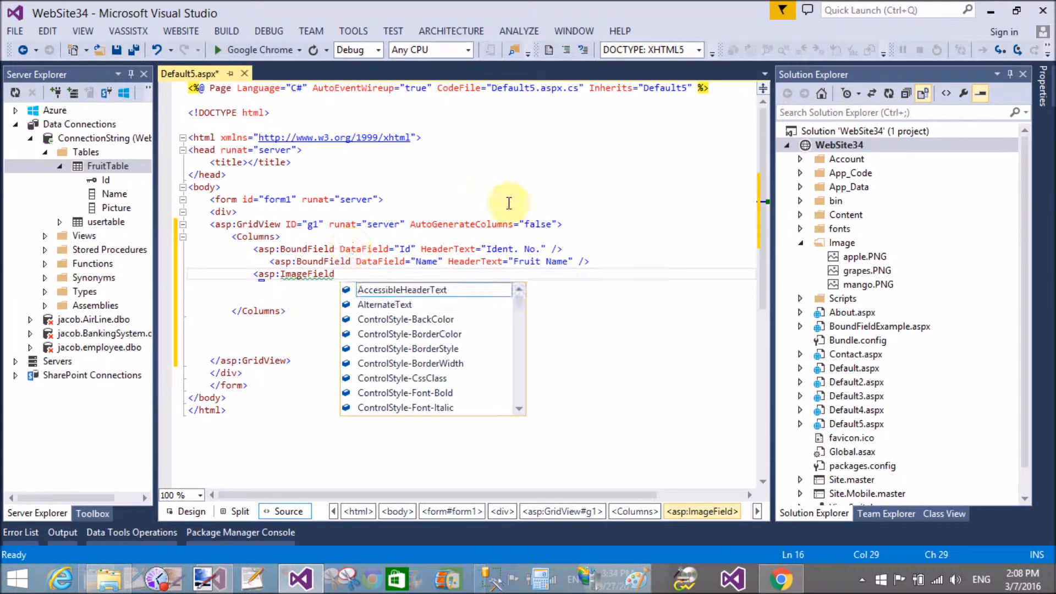
pyautogui.write('data')
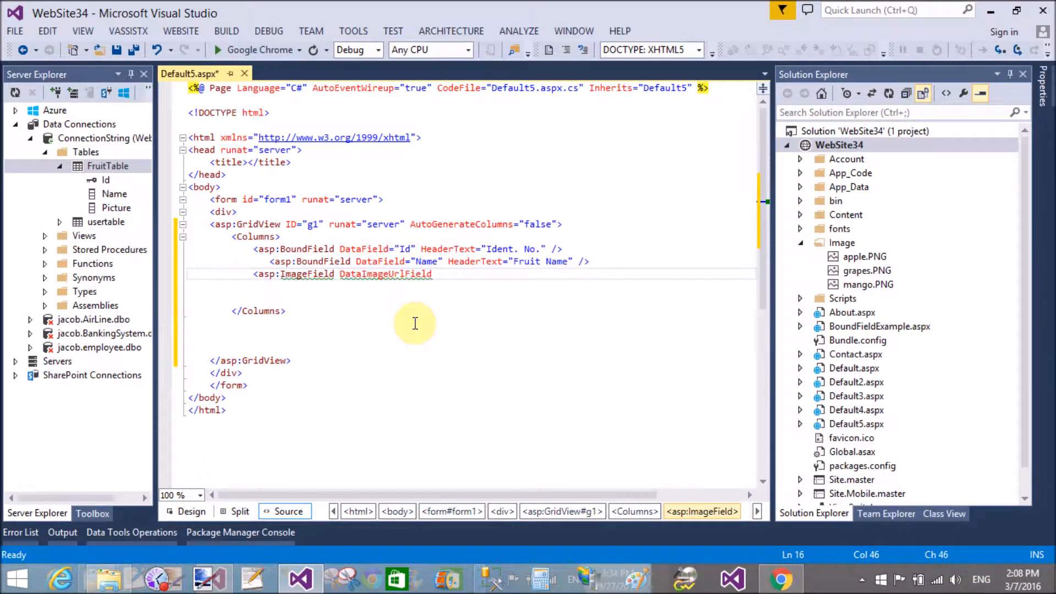
pyautogui.write('=""')
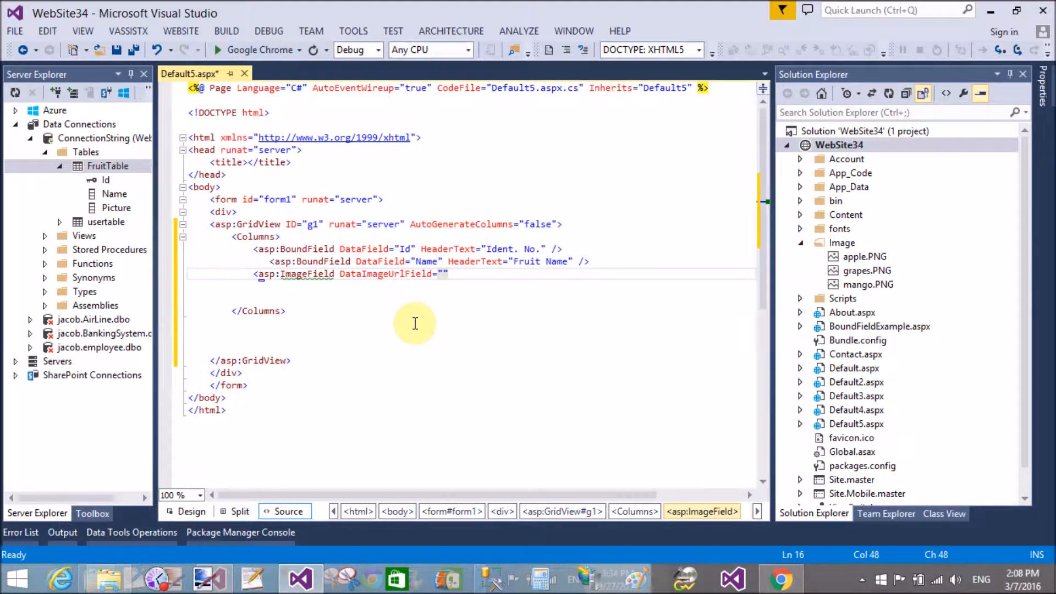
pyautogui.write('Picture')
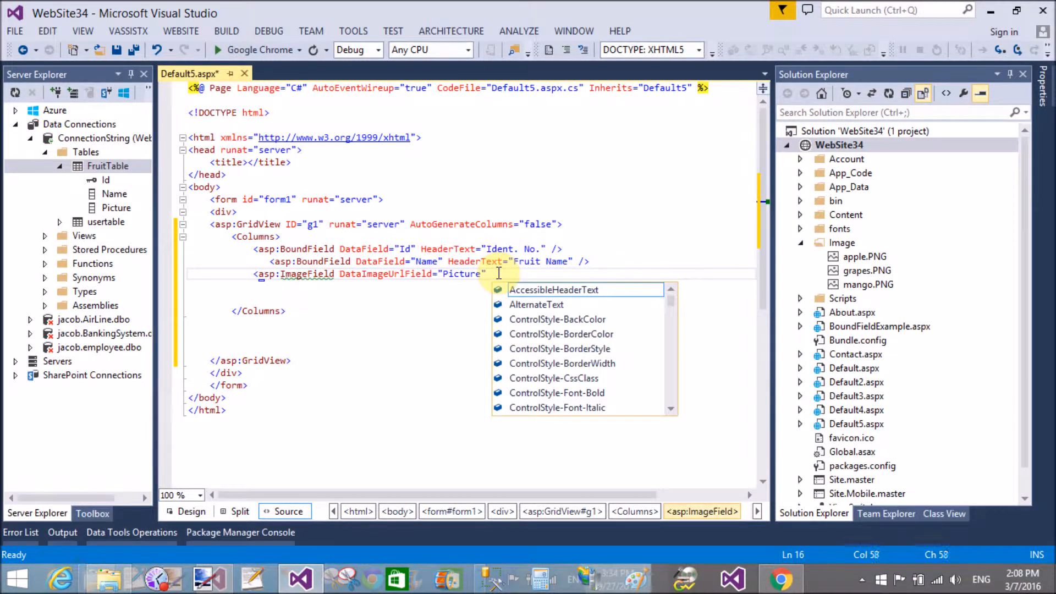
pyautogui.write('HeaderText="')
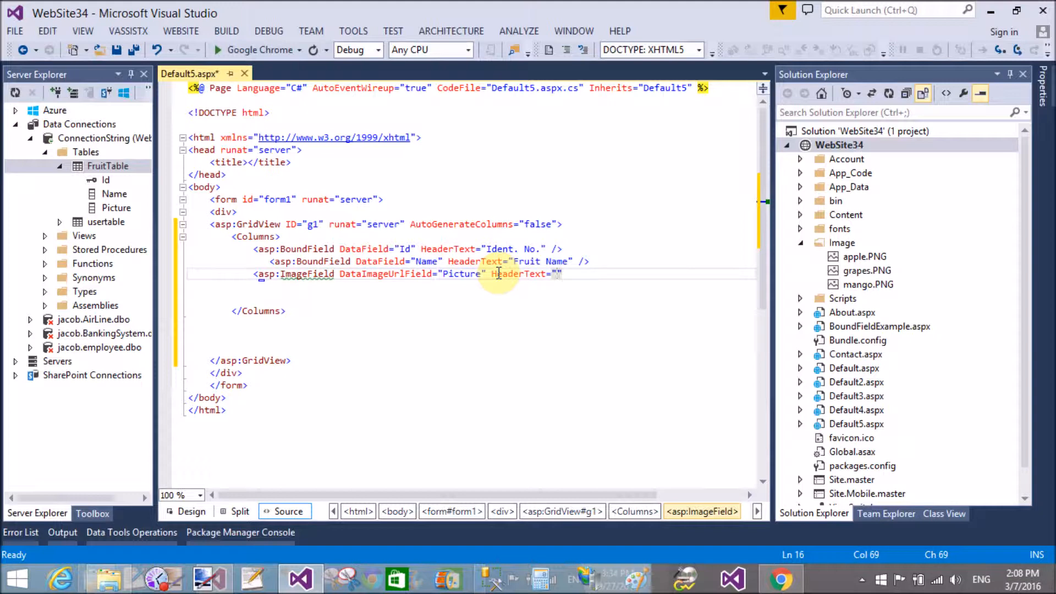
pyautogui.write('Fruit')
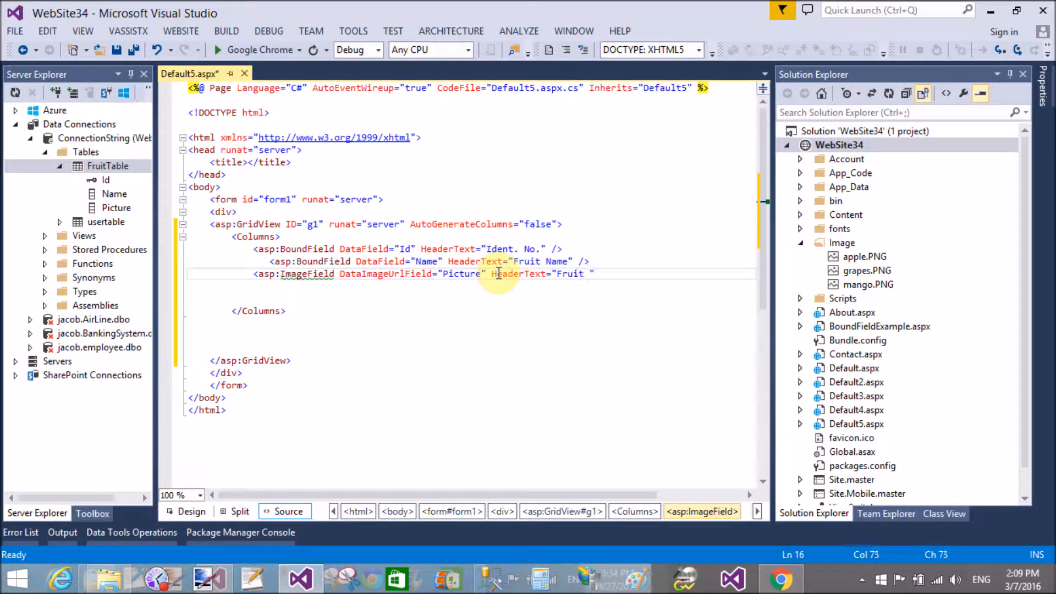
pyautogui.write('Icon')
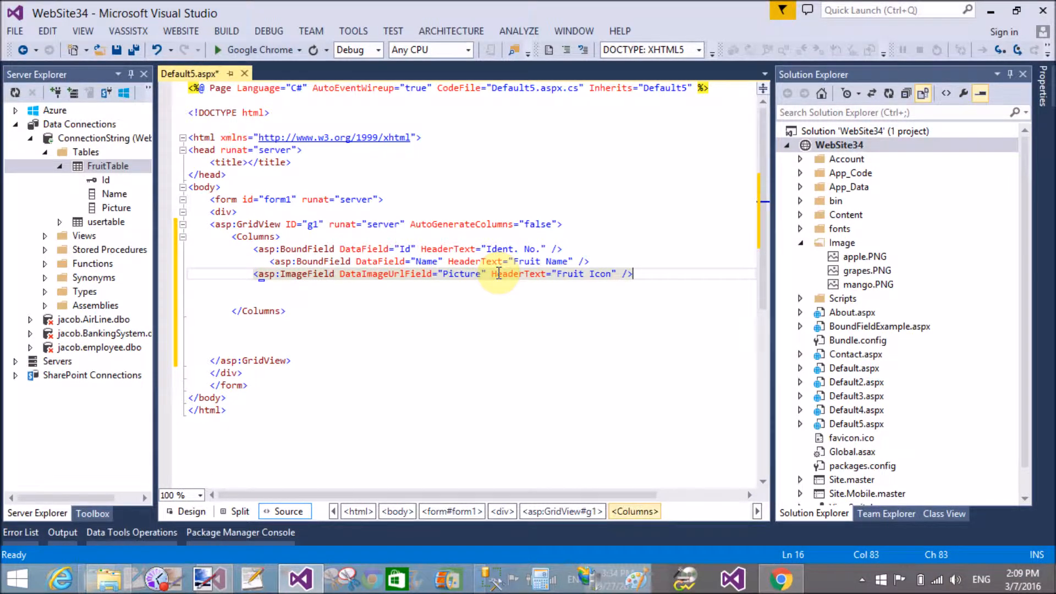
# Finish the ImageField markup and check the Ident. No., Fruit Name, Fruit Icon grid in Design view
pyautogui.click(294, 274)
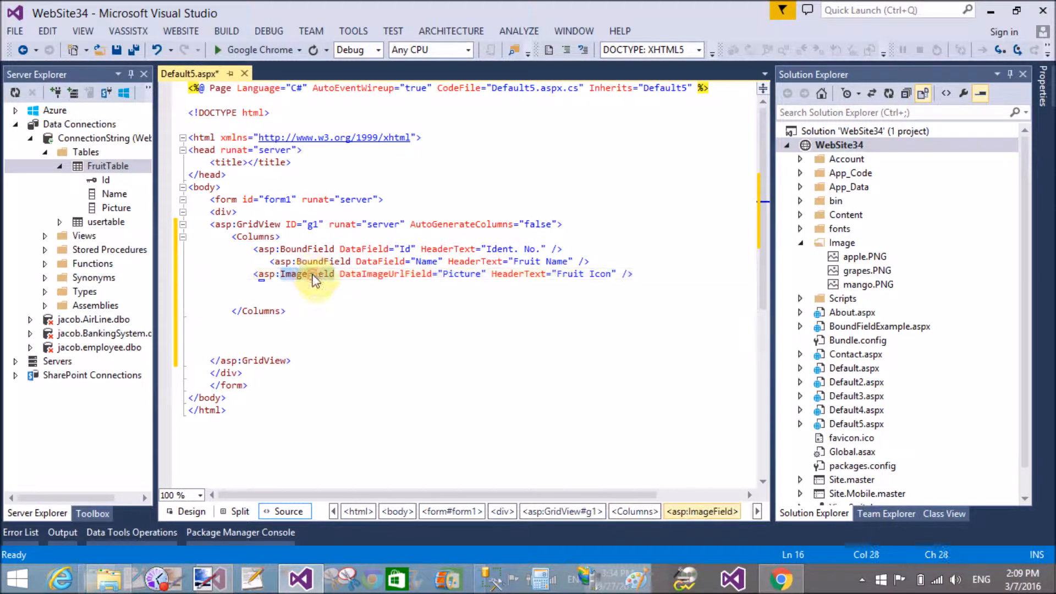
pyautogui.click(190, 510)
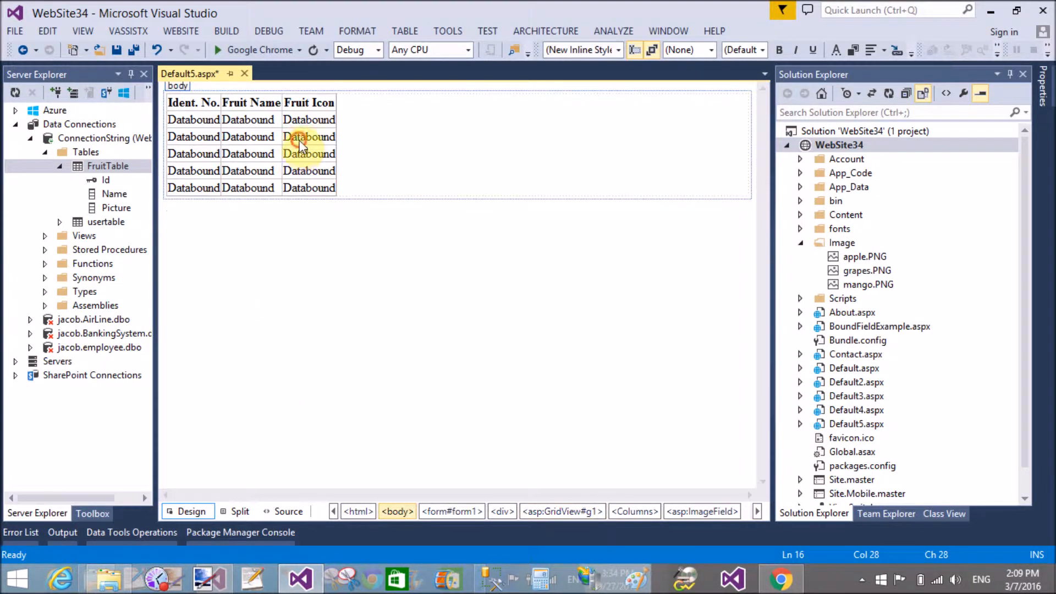
pyautogui.click(117, 49)
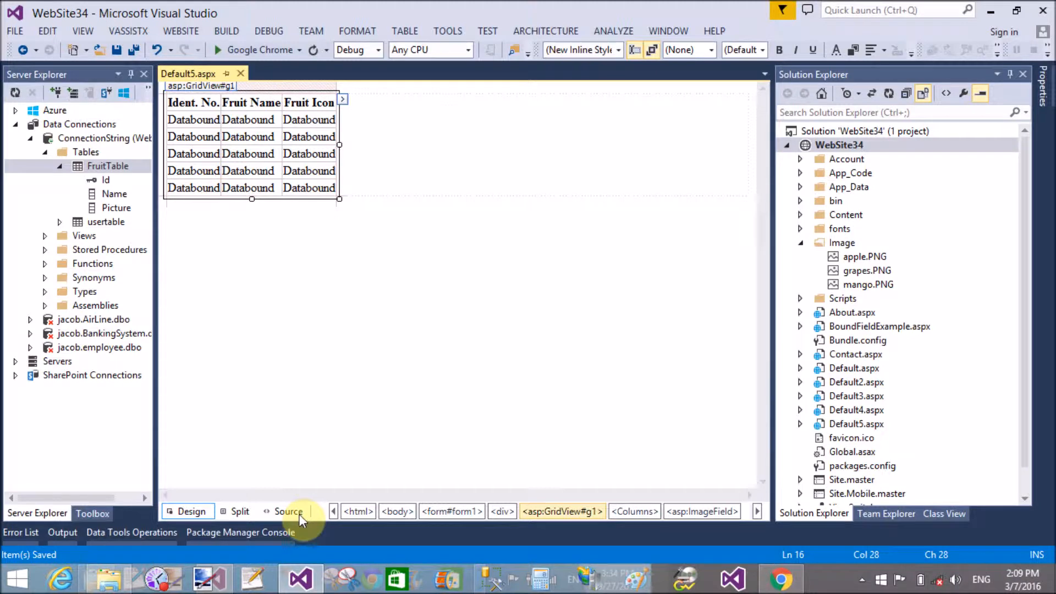
pyautogui.moveTo(534, 348)
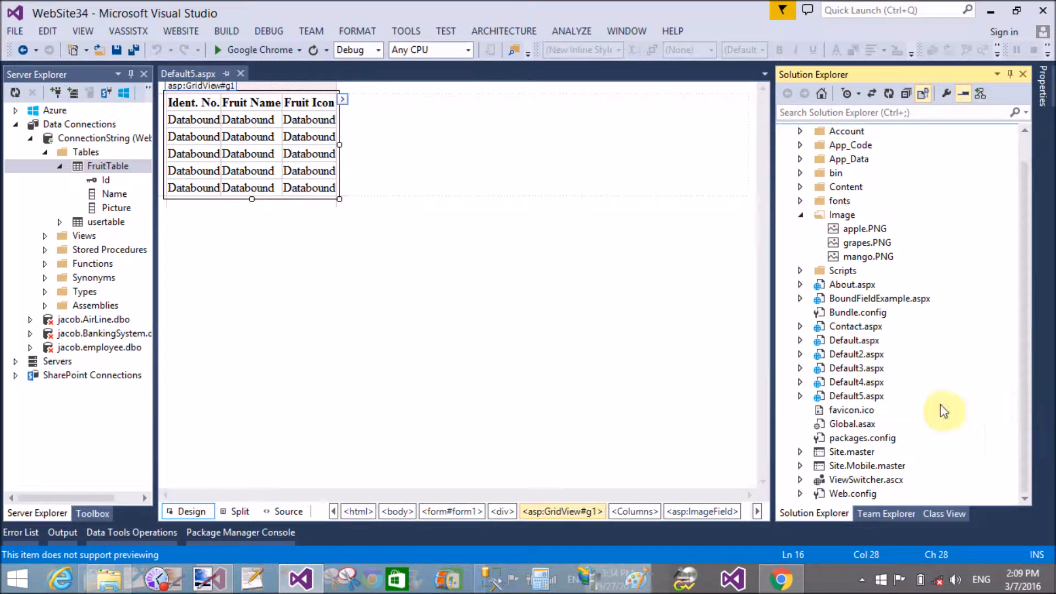
pyautogui.moveTo(804, 303)
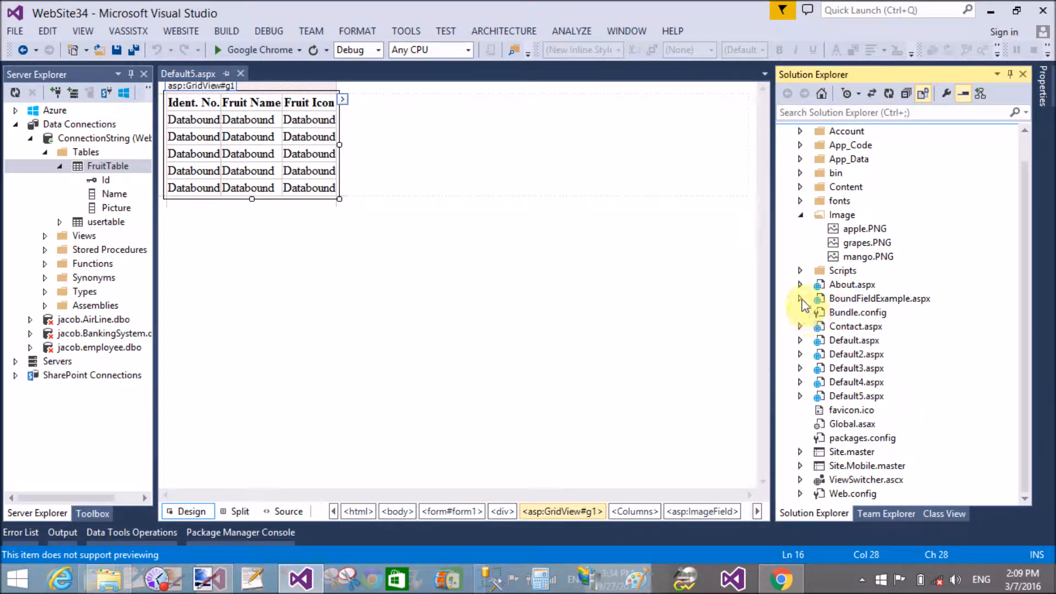
# Copy BoundFieldExample's first-load Page_Load check into Default5.aspx.cs
pyautogui.click(800, 298)
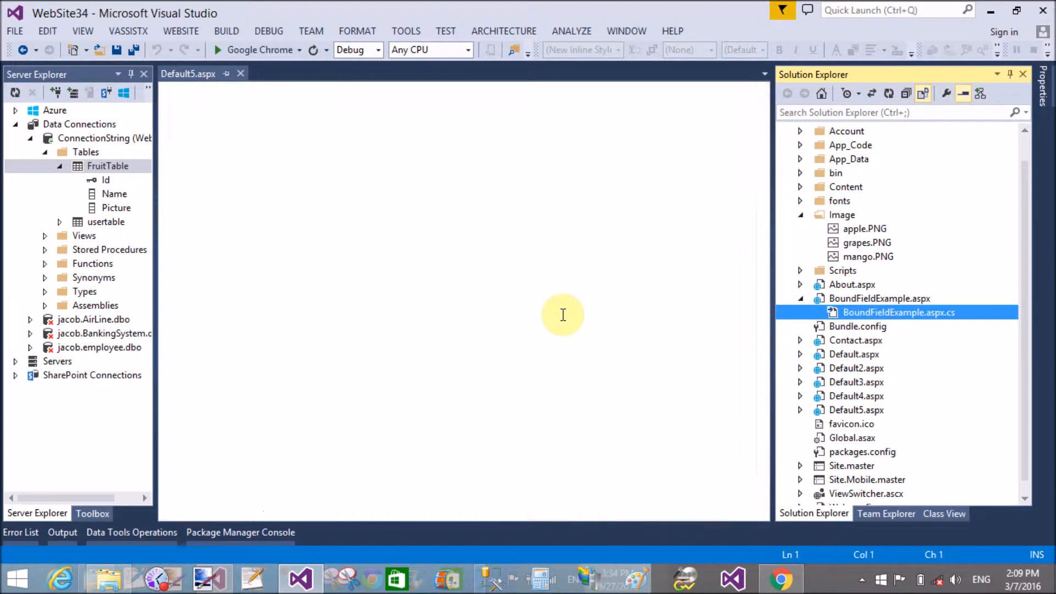
pyautogui.doubleClick(897, 311)
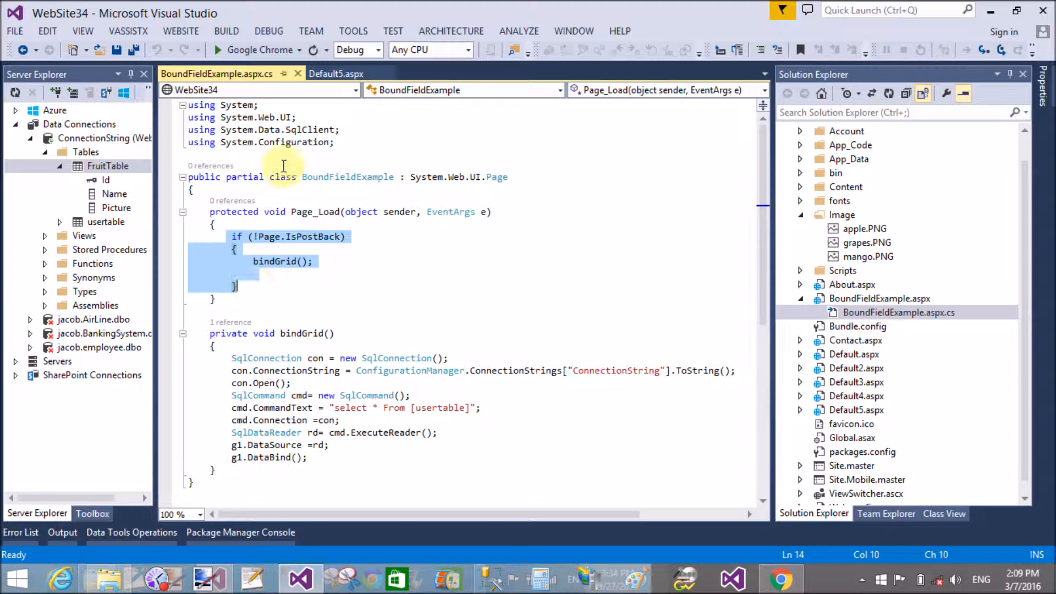
pyautogui.click(82, 31)
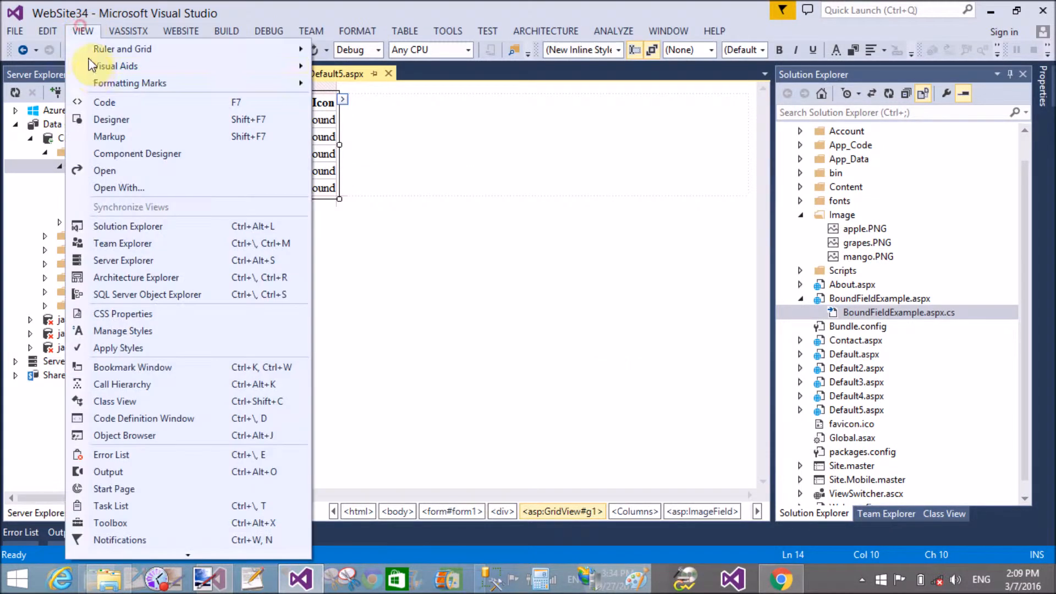
pyautogui.click(104, 102)
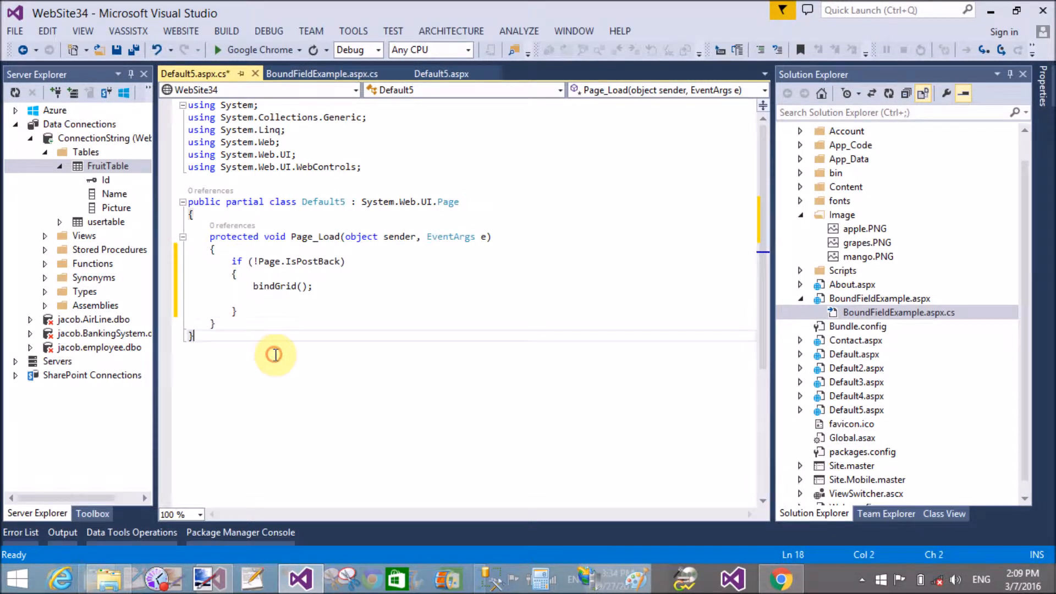
# Copy the bindGrid method into Default5.aspx.cs and add SqlClient and Configuration usings
pyautogui.click(321, 73)
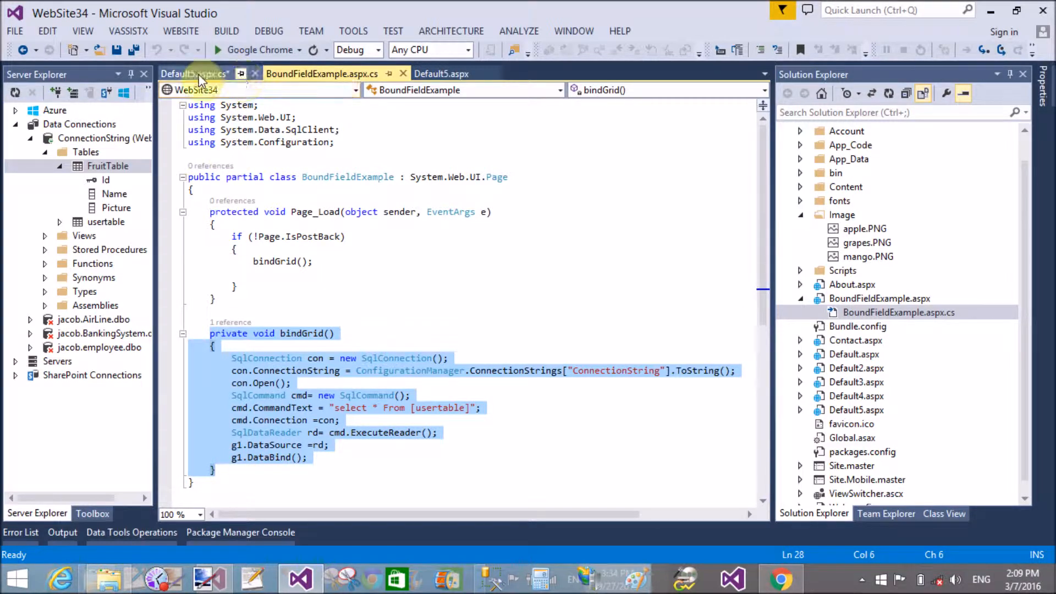
pyautogui.click(194, 74)
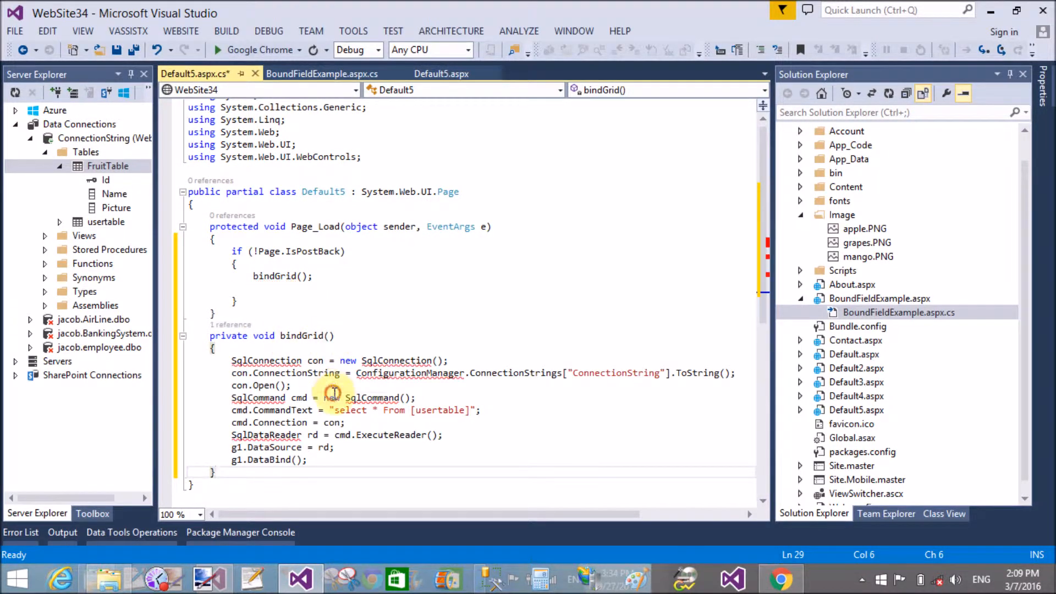
pyautogui.click(302, 360)
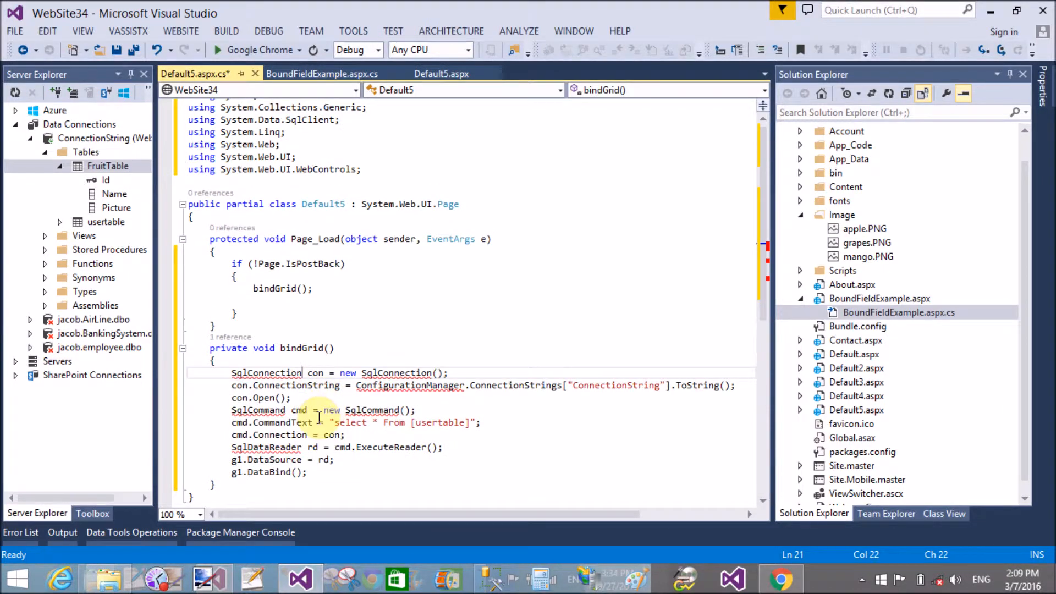
pyautogui.click(466, 385)
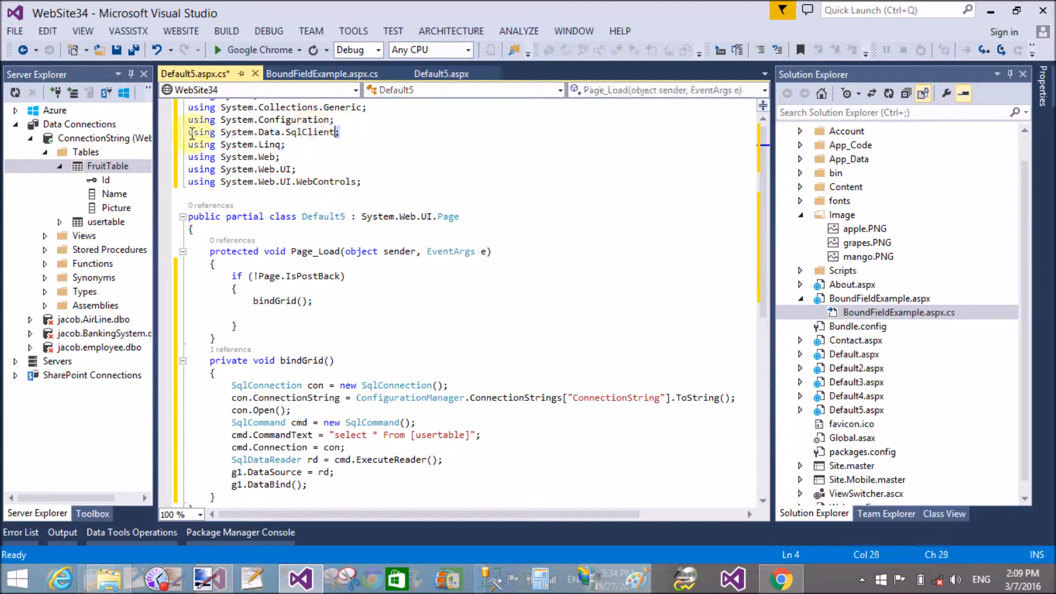
# Change the bindGrid query's table from [usertable] to [FruitTable] and save
pyautogui.scroll(3)
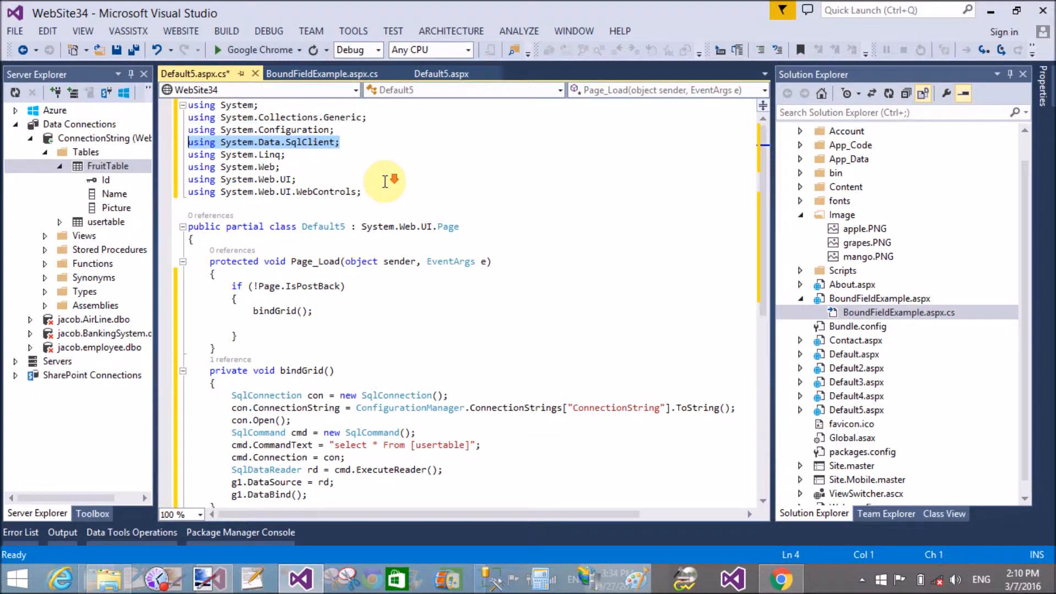
pyautogui.moveTo(351, 125)
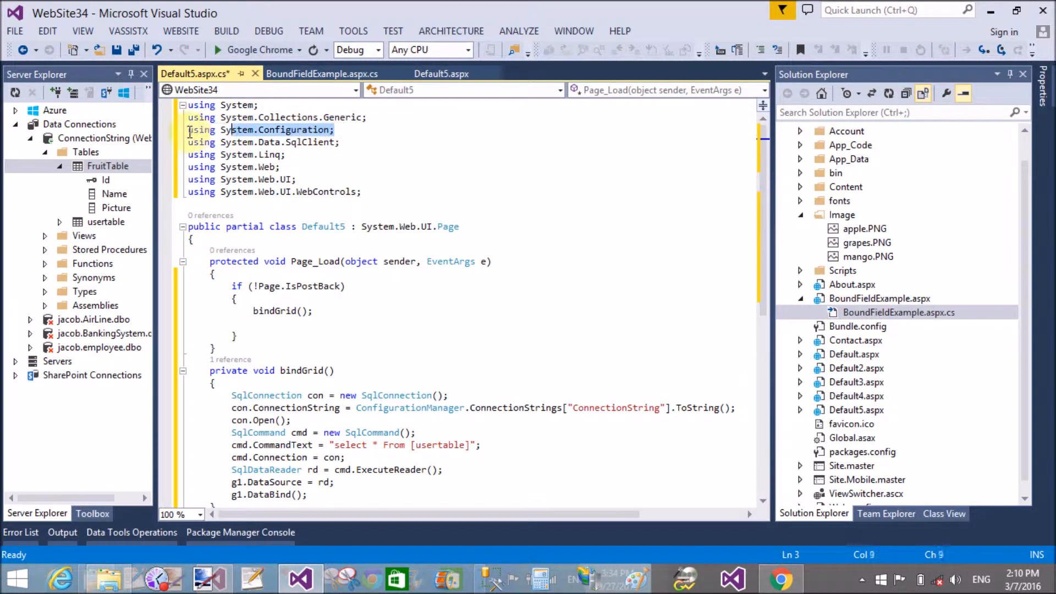
pyautogui.click(467, 444)
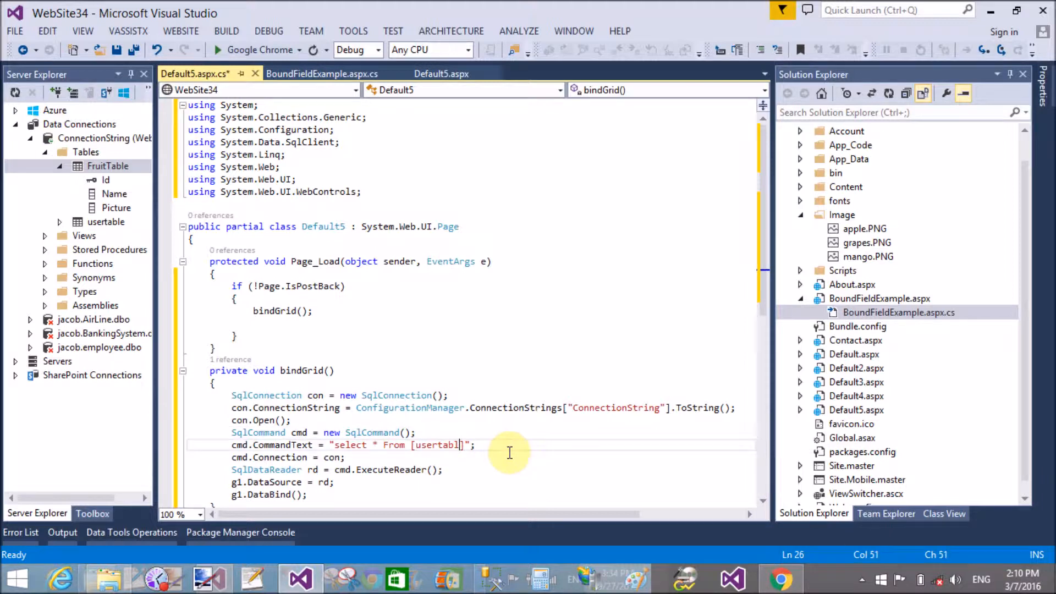
pyautogui.press('Backspace')
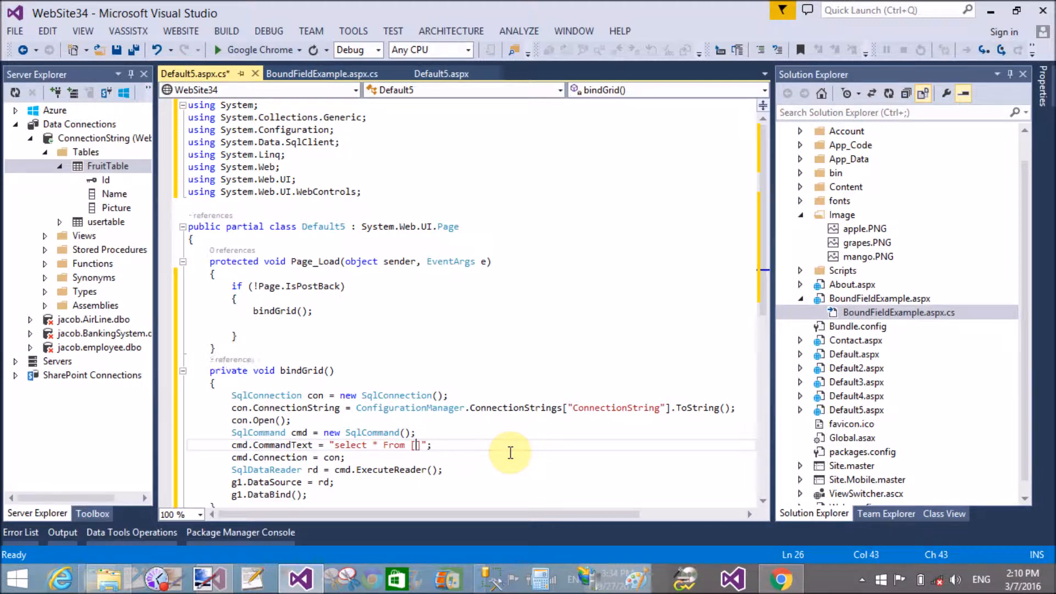
pyautogui.write('FruitT')
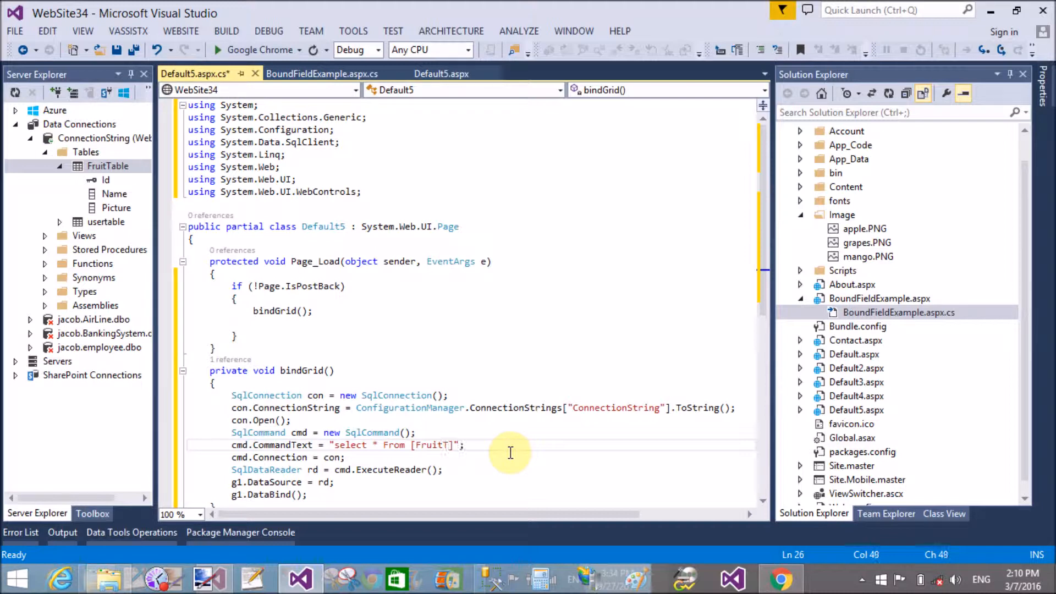
pyautogui.write('able')
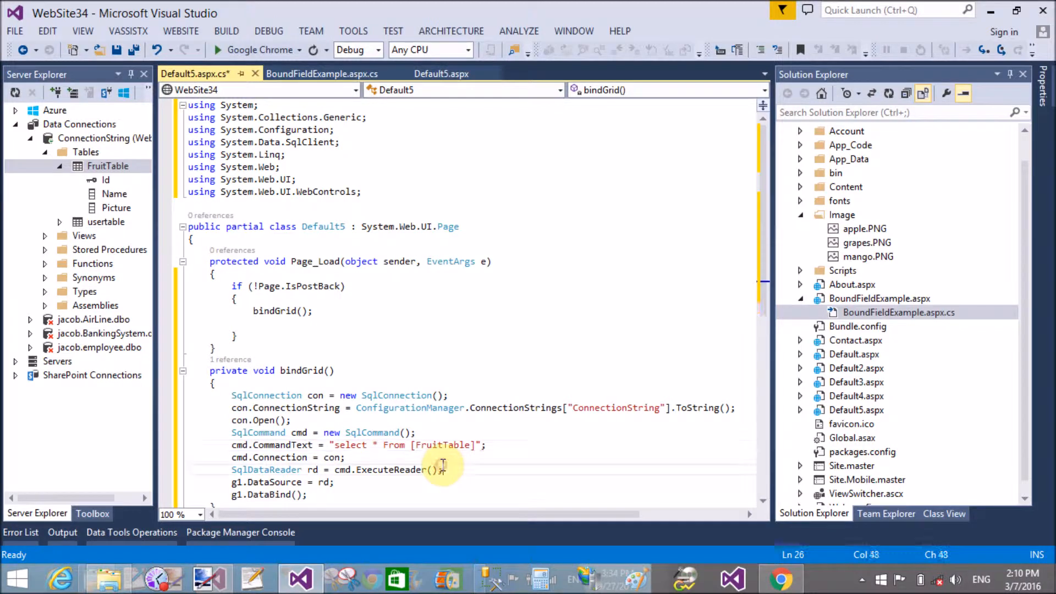
pyautogui.press('ctrl+s')
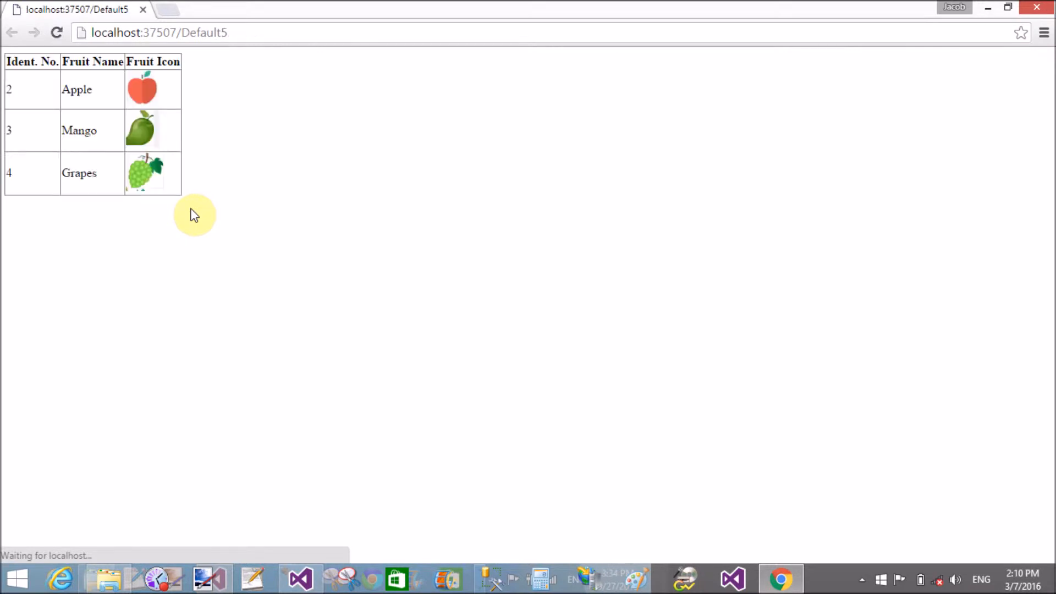
pyautogui.moveTo(146, 129)
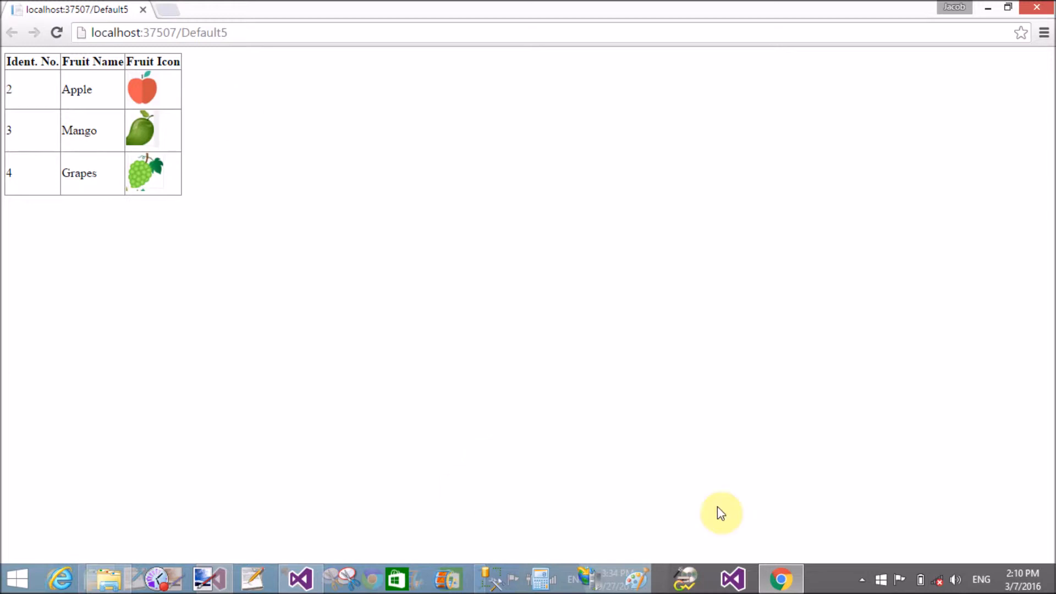
# View Default5 in Chrome with Apple, Mango and Grapes icons, then return to Visual Studio
pyautogui.click(732, 578)
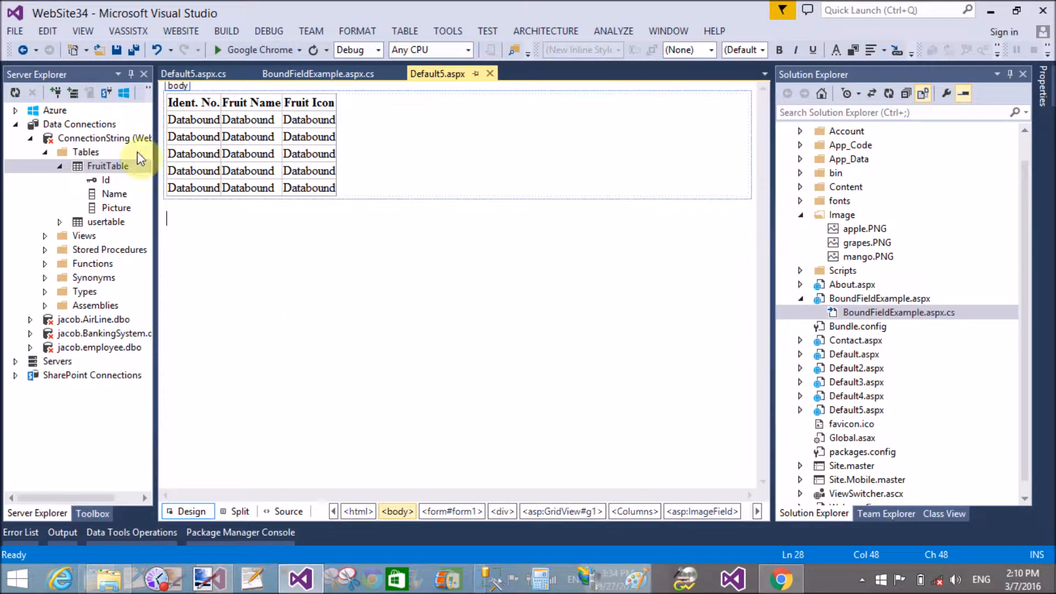
# Drag an SqlDataSource onto Default5 from the Toolbox and launch Configure Data Source
pyautogui.click(92, 513)
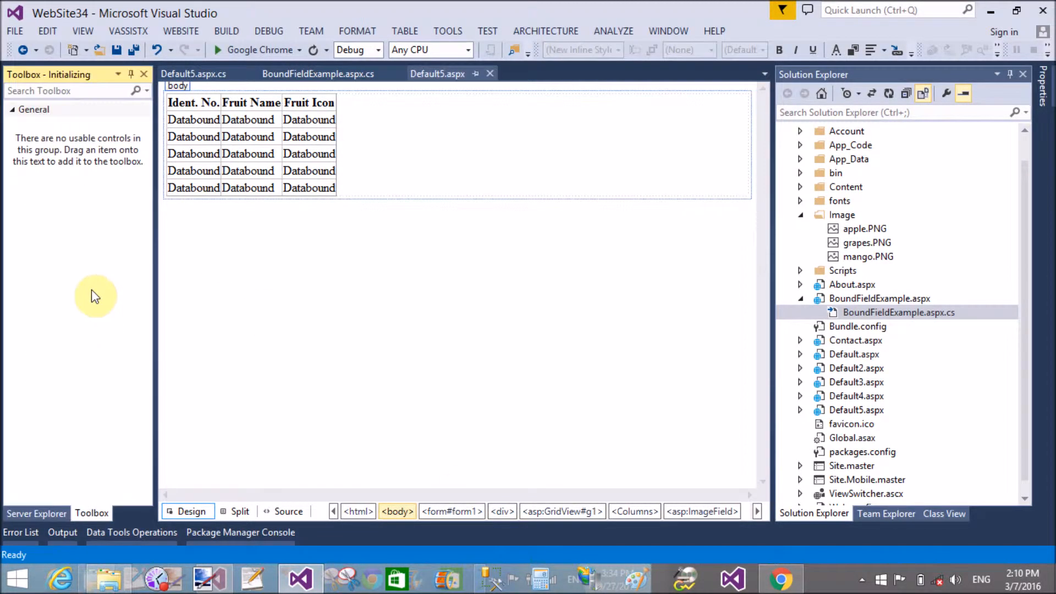
pyautogui.moveTo(83, 271)
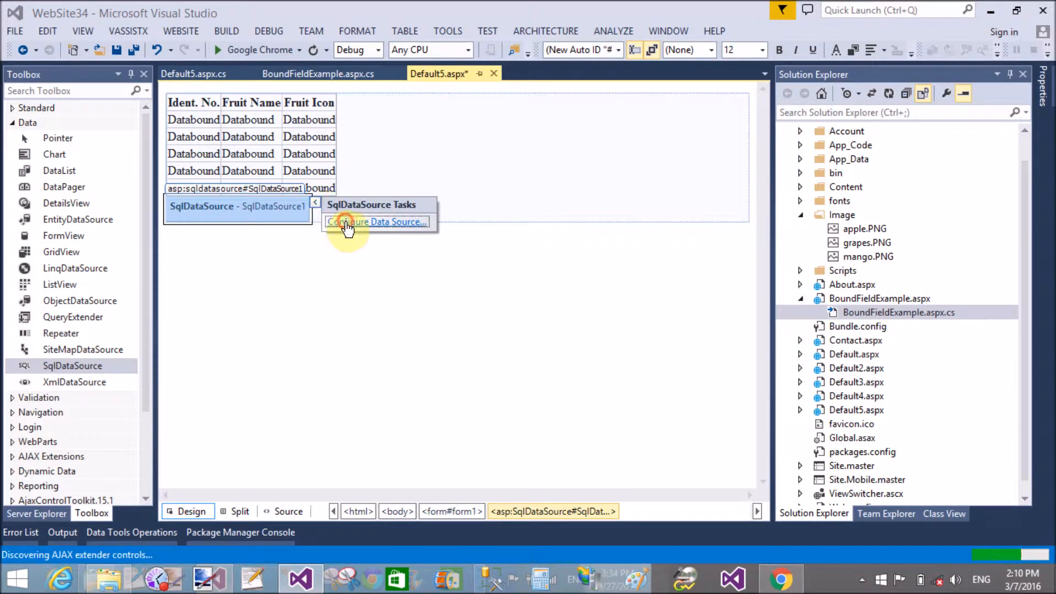
pyautogui.click(375, 221)
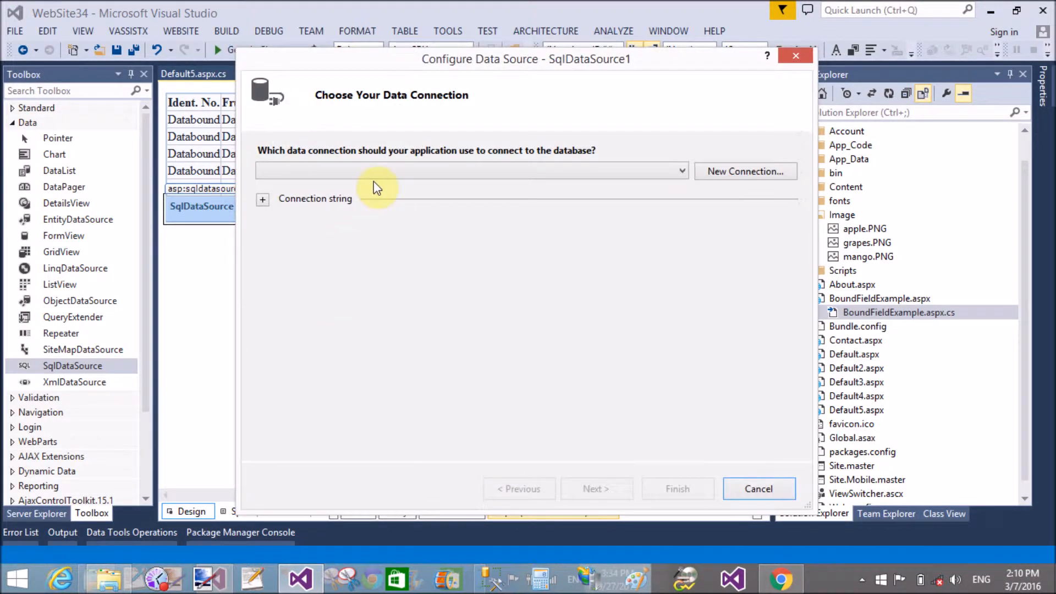
# Configure SqlDataSource1 with ConnectionString and SELECT * FROM FruitTable, then finish the wizard
pyautogui.click(594, 488)
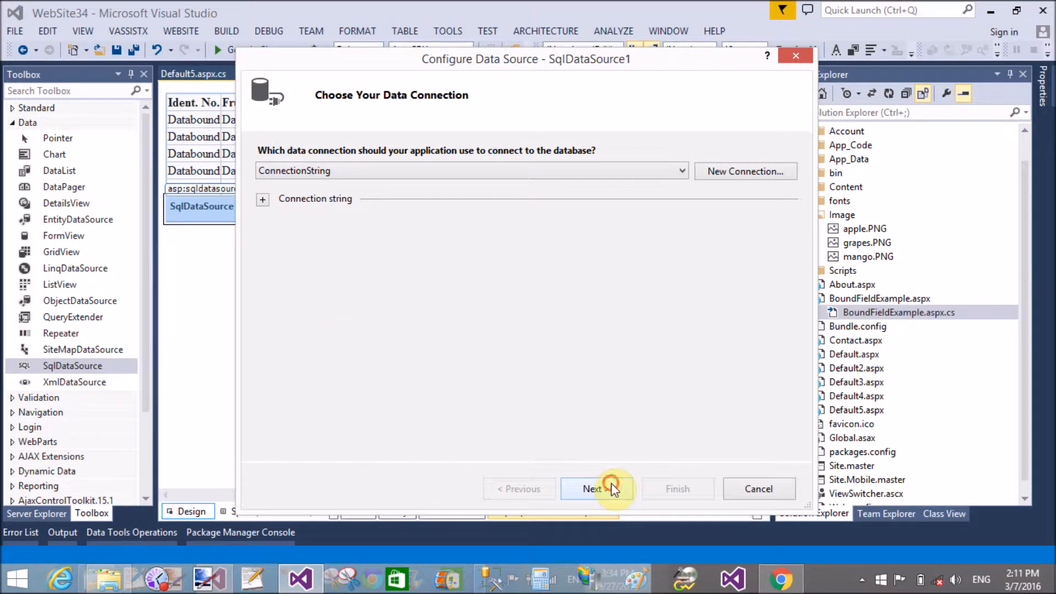
pyautogui.click(595, 488)
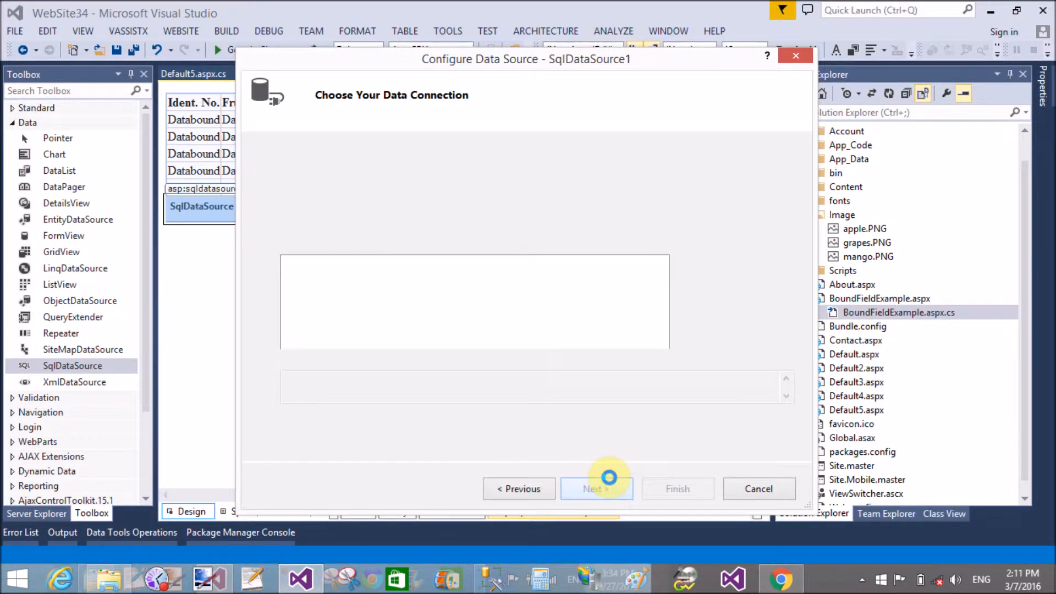
pyautogui.click(596, 489)
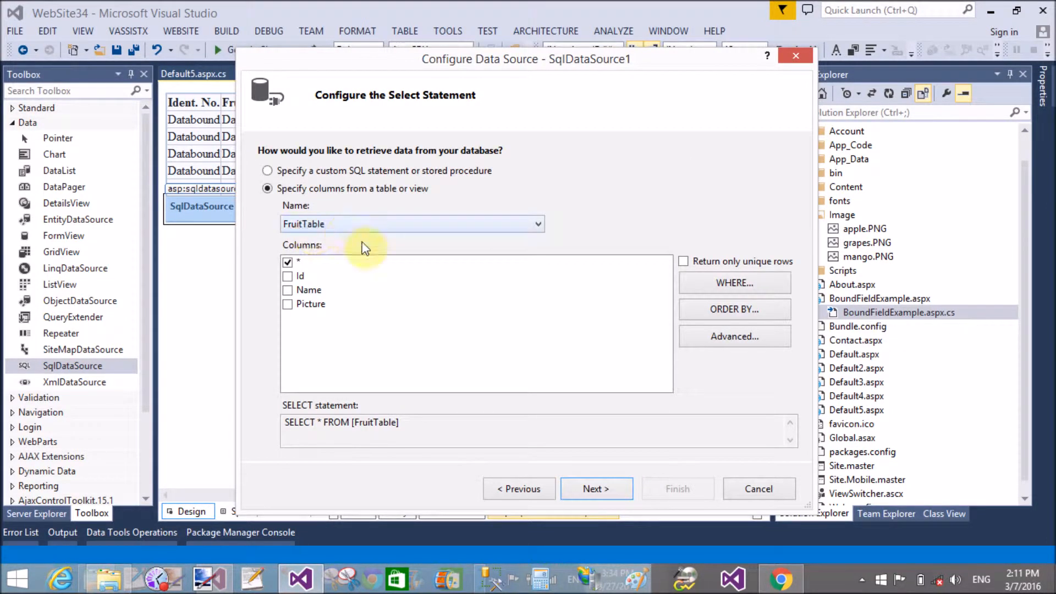
pyautogui.click(594, 488)
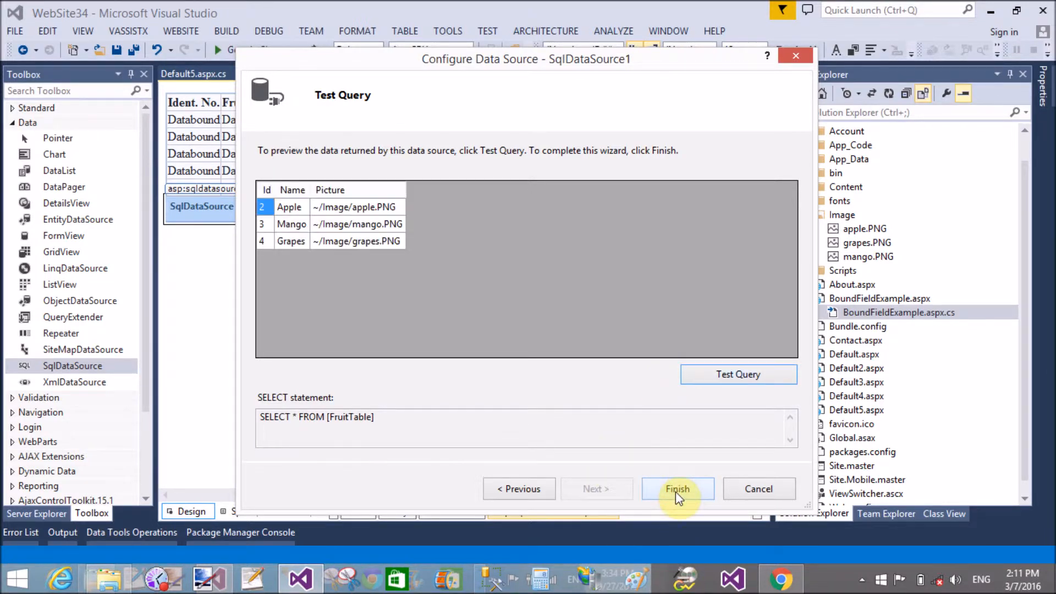
pyautogui.moveTo(480, 414)
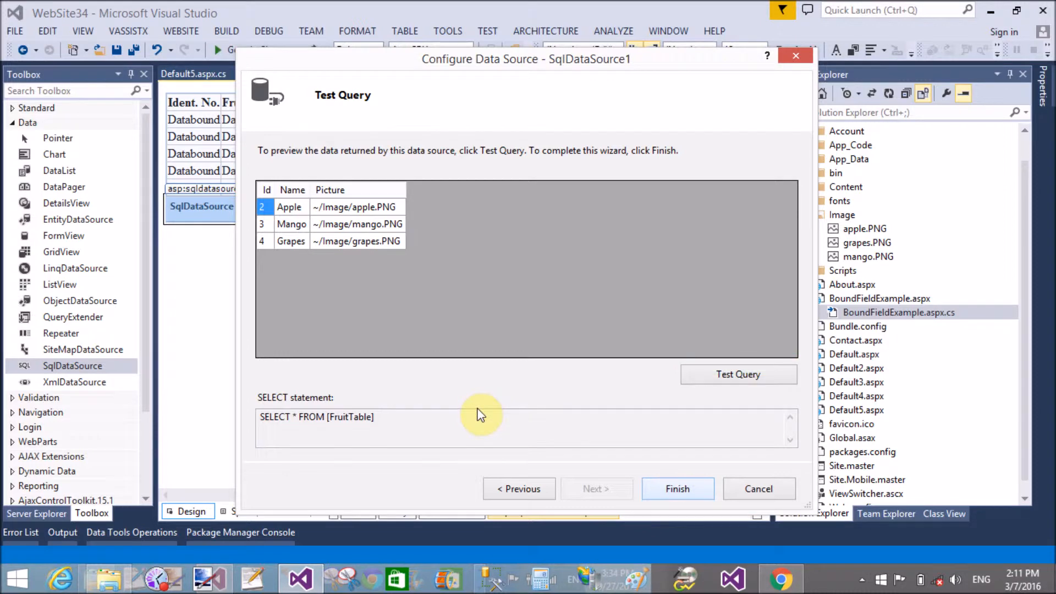
pyautogui.click(677, 488)
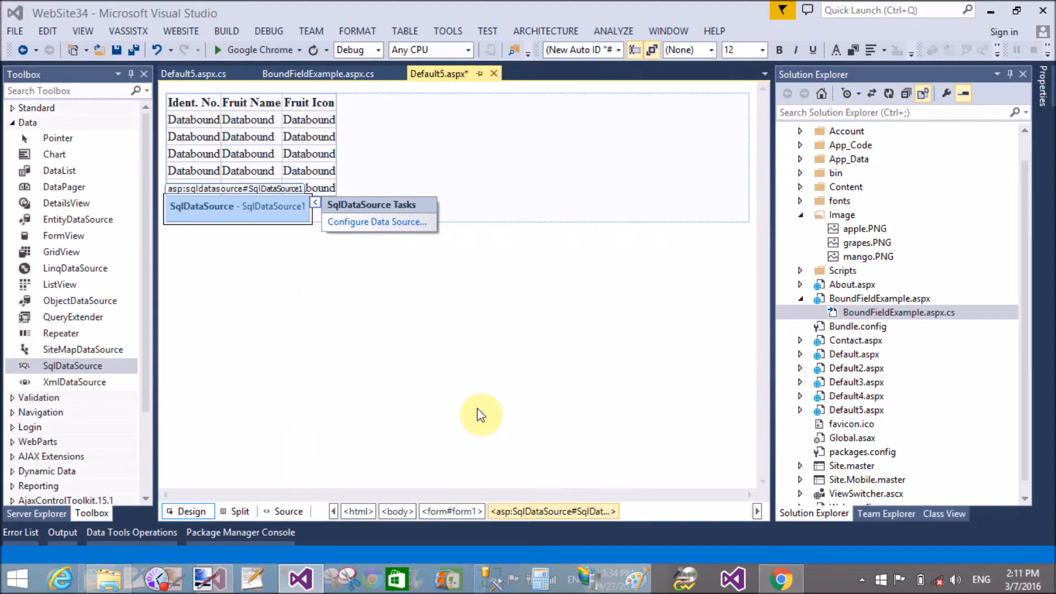
pyautogui.click(481, 414)
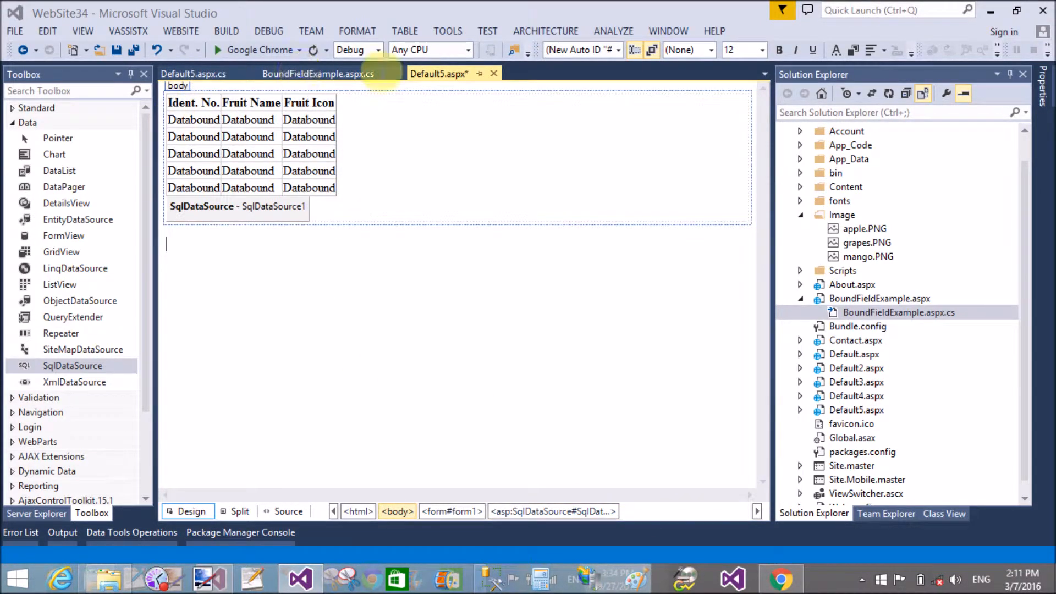
pyautogui.moveTo(195, 73)
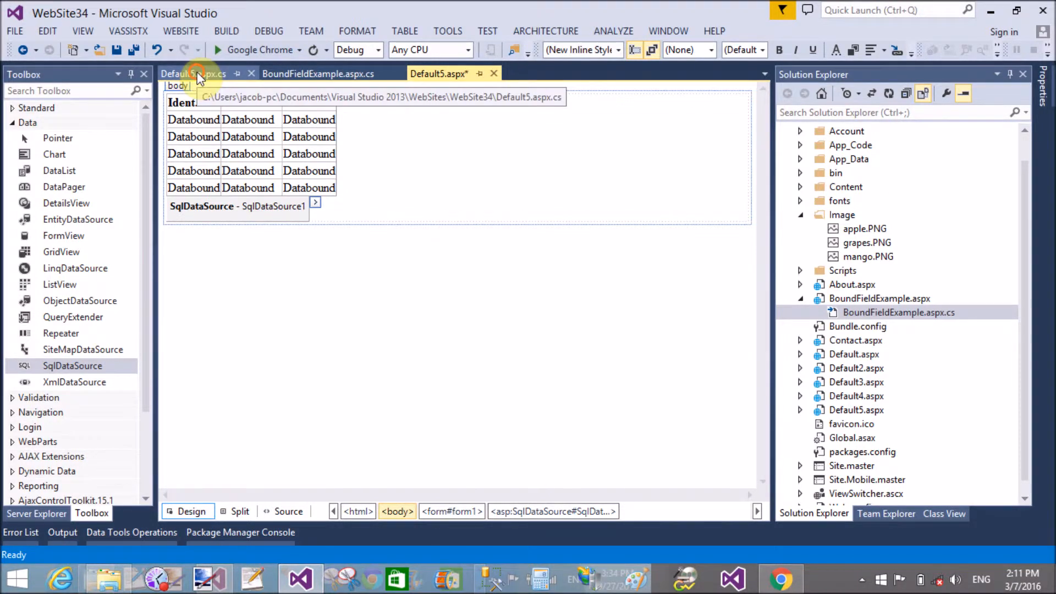
# Comment out bindGrid and its Page_Load call in Default5.aspx.cs, then select SqlDataSource1
pyautogui.click(195, 73)
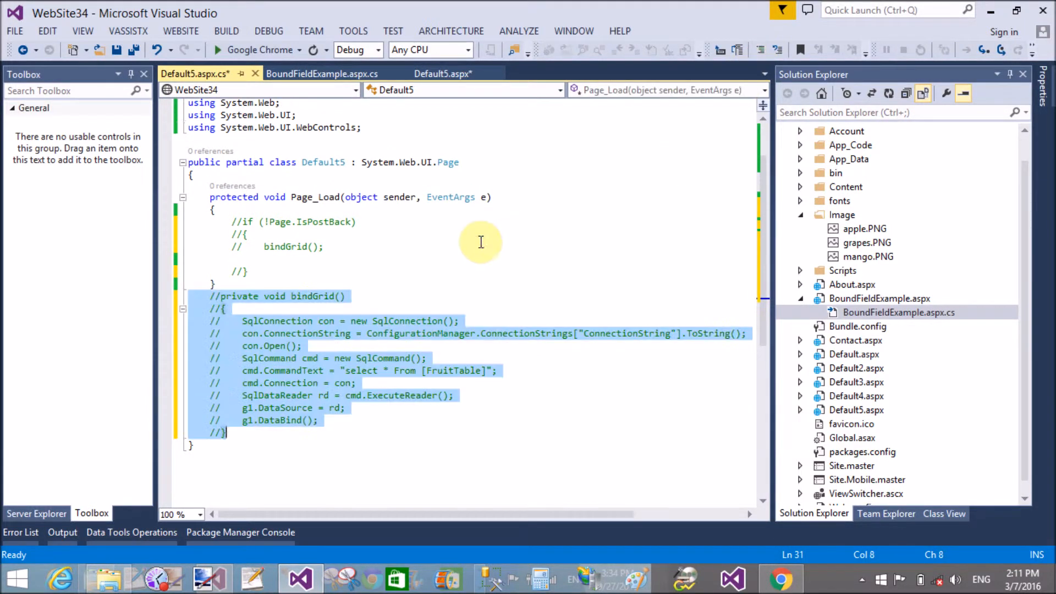
pyautogui.scroll(3)
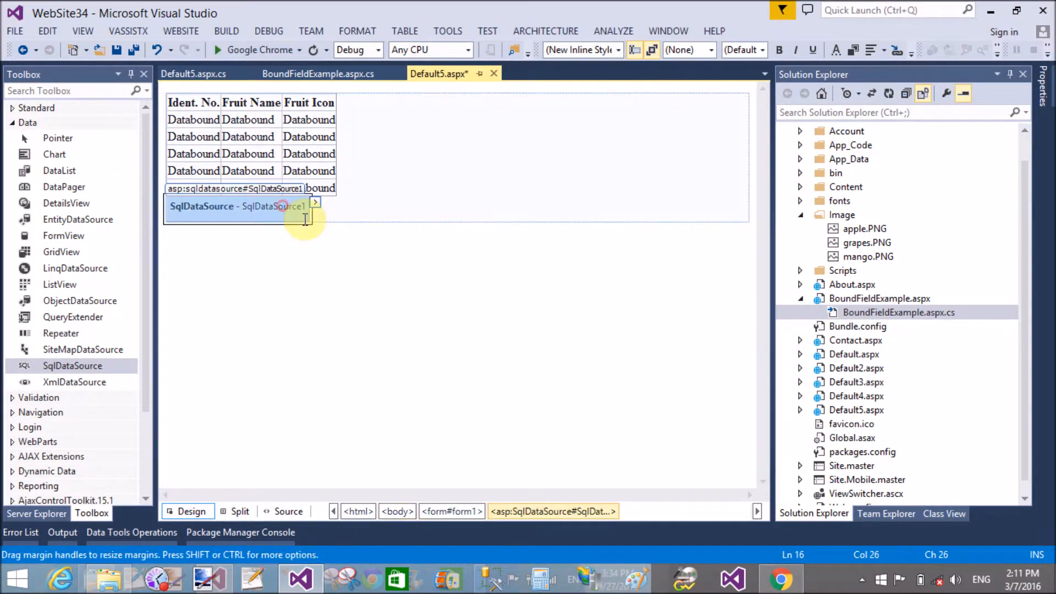
pyautogui.click(288, 511)
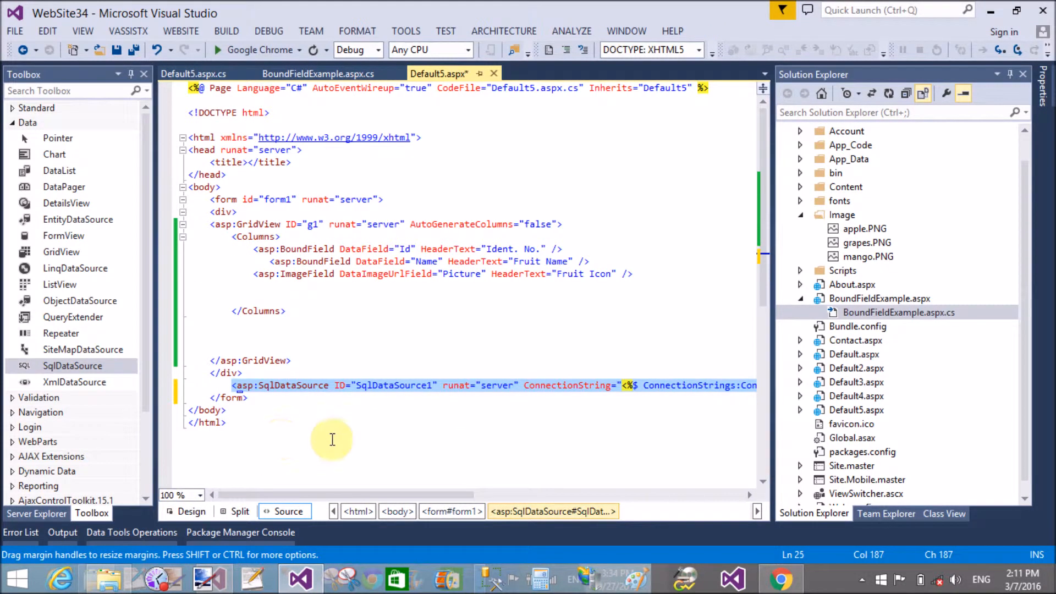
# Add DataSourceID="SqlDataSource1" to the g1 GridView tag and save all files
pyautogui.click(431, 384)
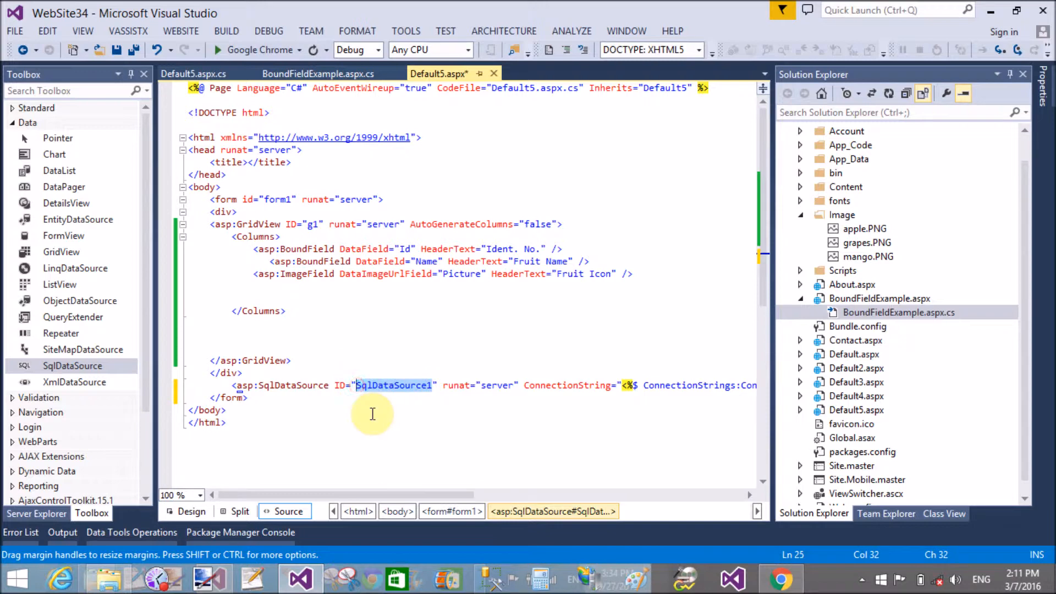
pyautogui.moveTo(558, 222)
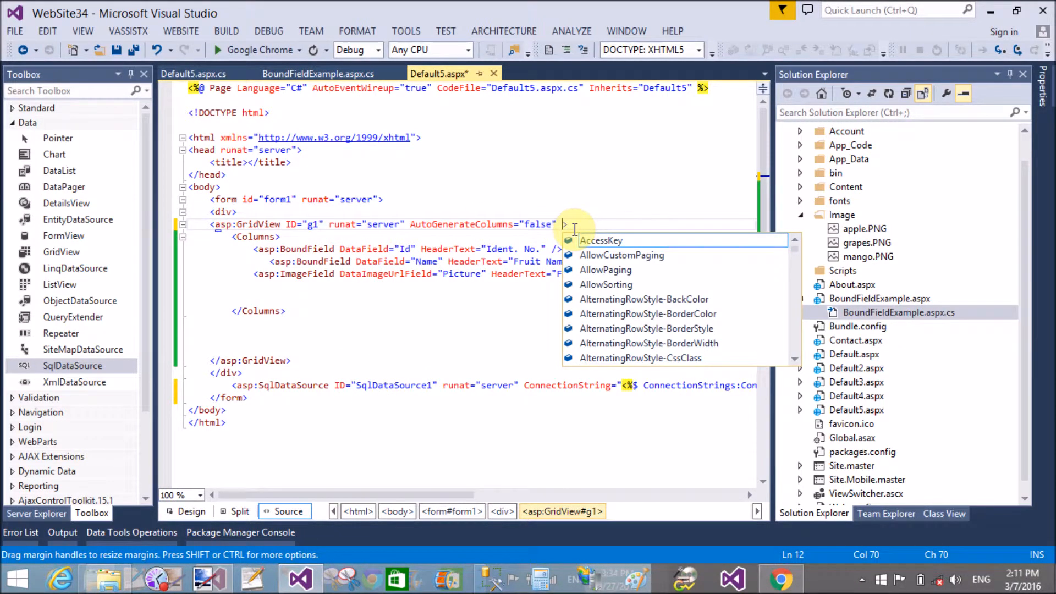
pyautogui.write('datas')
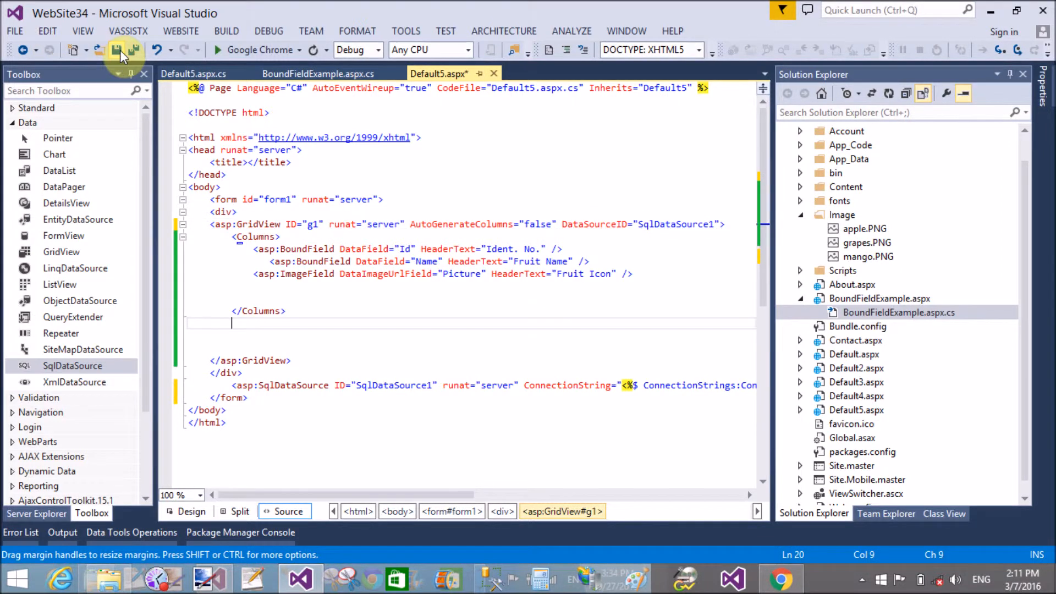
pyautogui.click(117, 49)
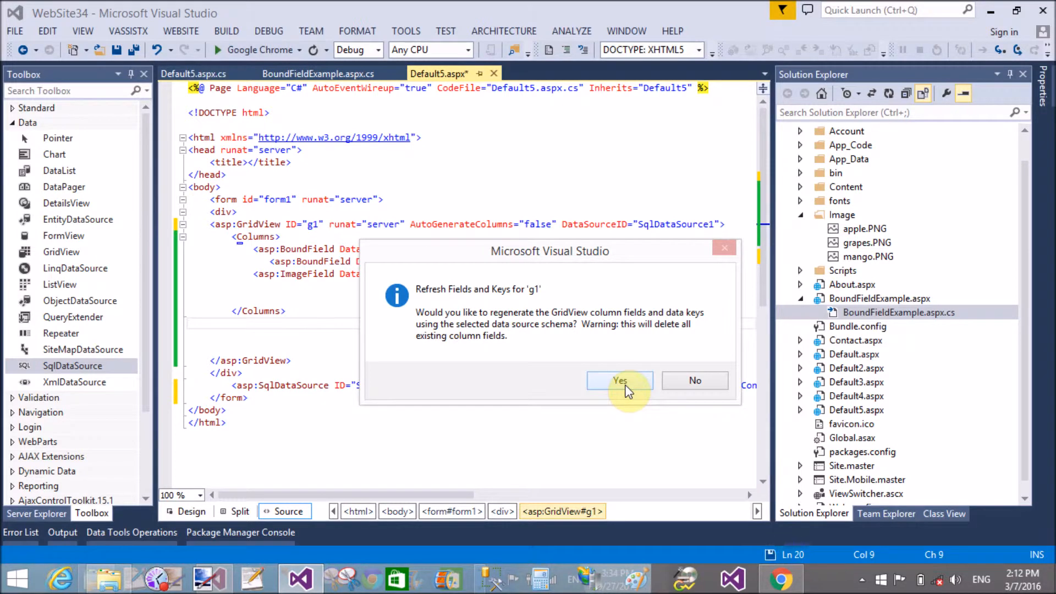
pyautogui.moveTo(670, 384)
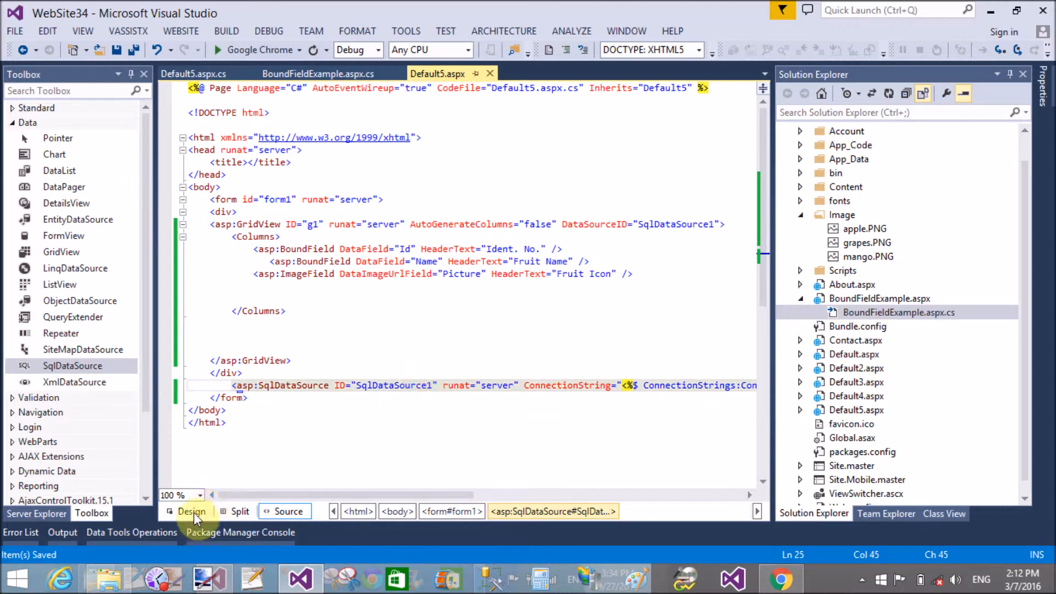
# Switch Default5.aspx to Design view to see the grid previewing sample rows
pyautogui.click(191, 511)
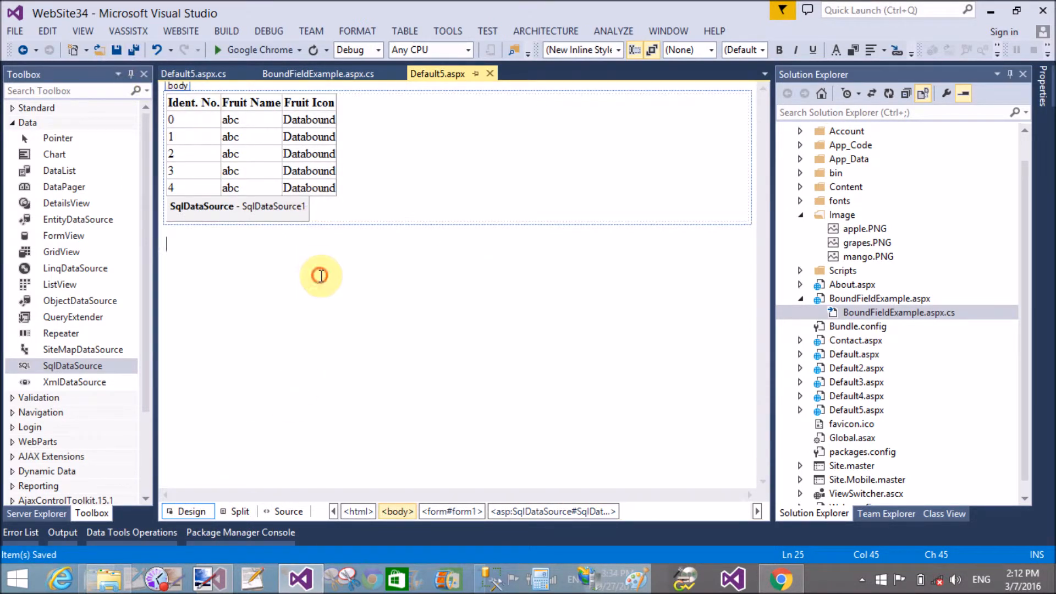
pyautogui.moveTo(387, 378)
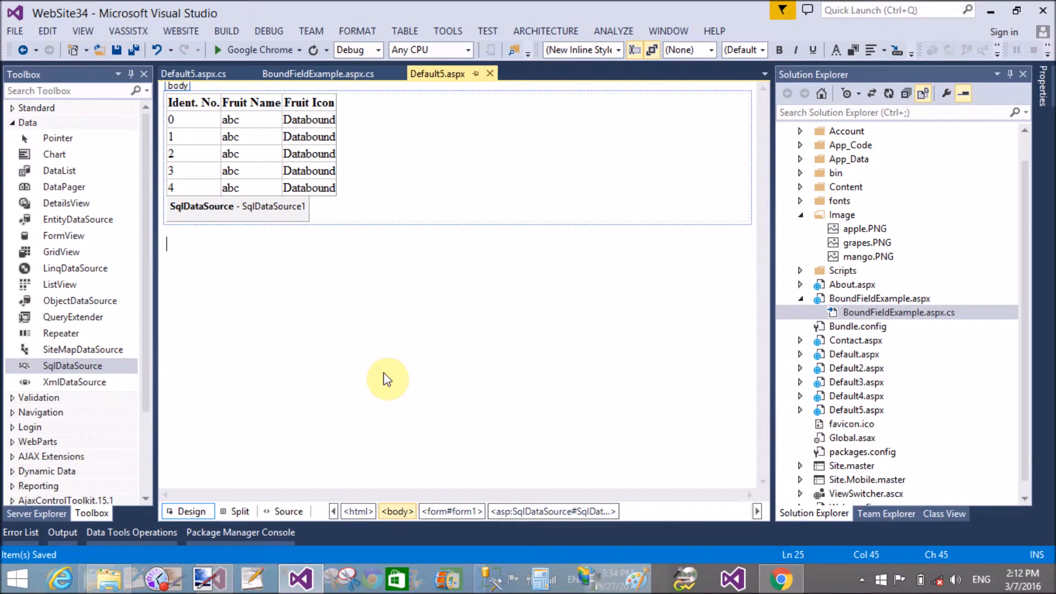